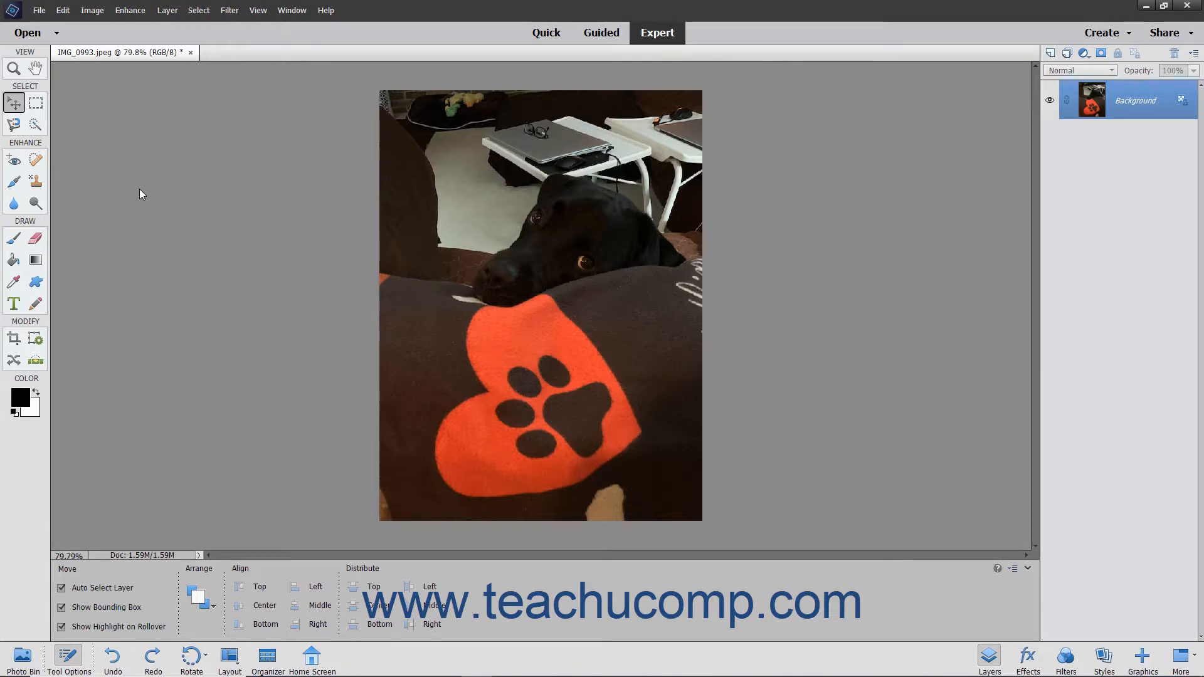
Step: Bring up the Print dialog for the dog photo and start adding more photos
{"action": "left_click", "coordinate": [39, 10]}
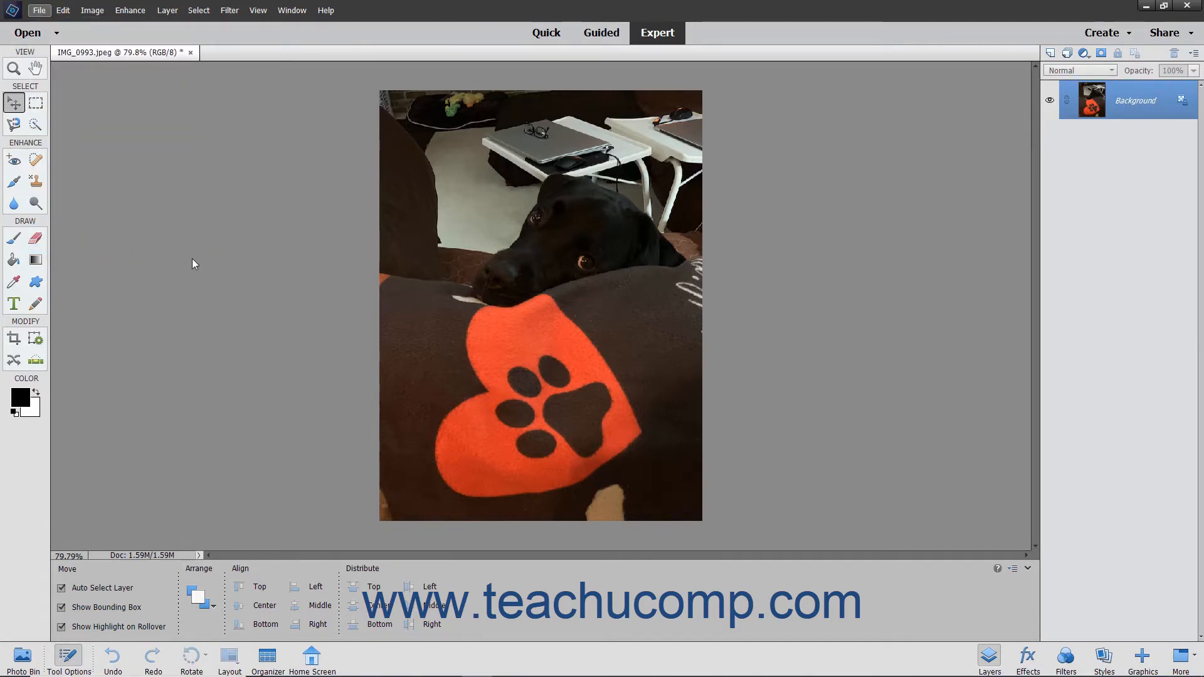
{"action": "left_click", "coordinate": [39, 10]}
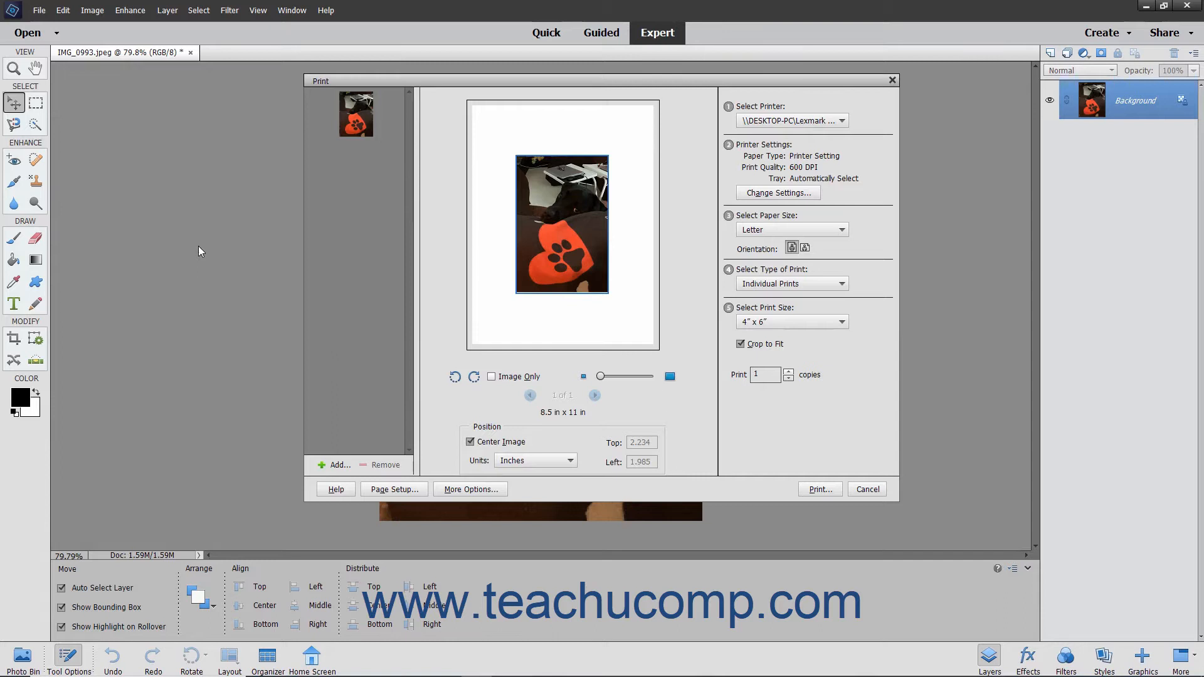
{"action": "mouse_move", "coordinate": [728, 190]}
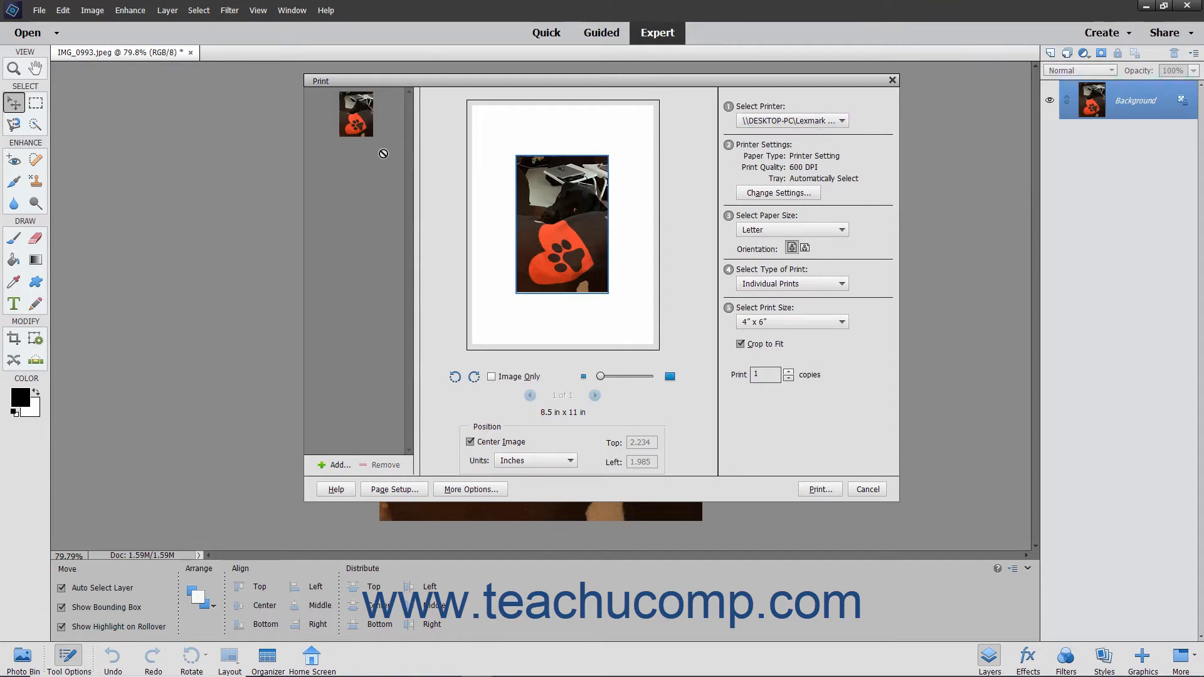
{"action": "mouse_move", "coordinate": [367, 388]}
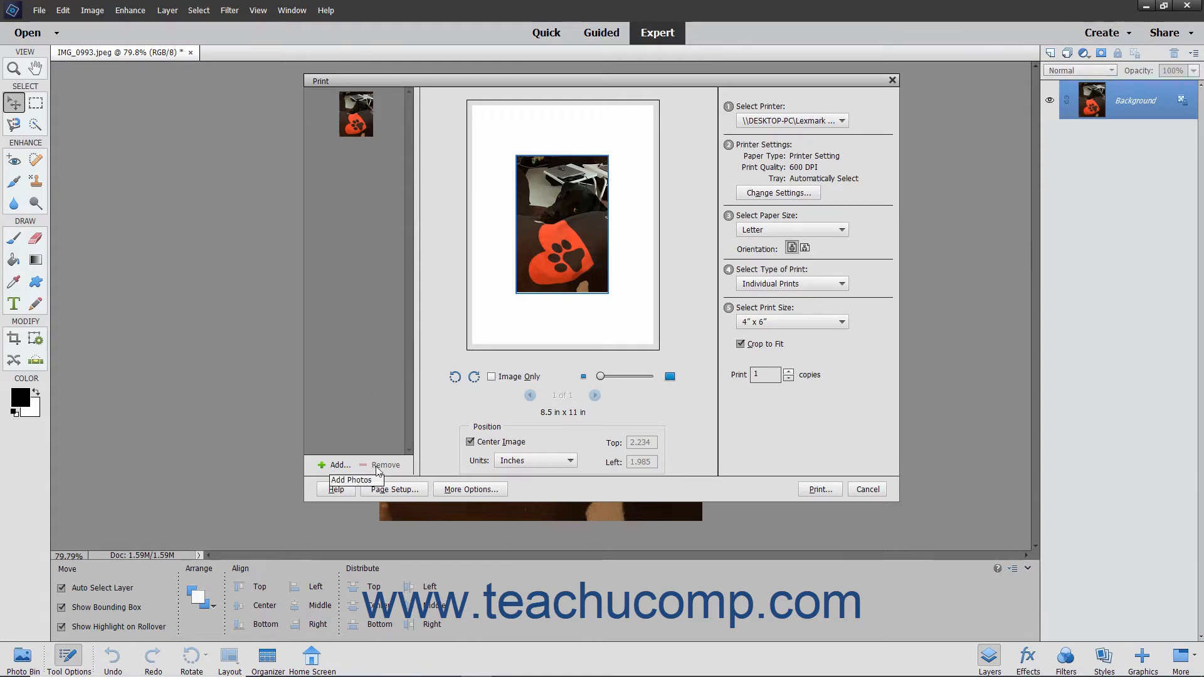
{"action": "mouse_move", "coordinate": [330, 473]}
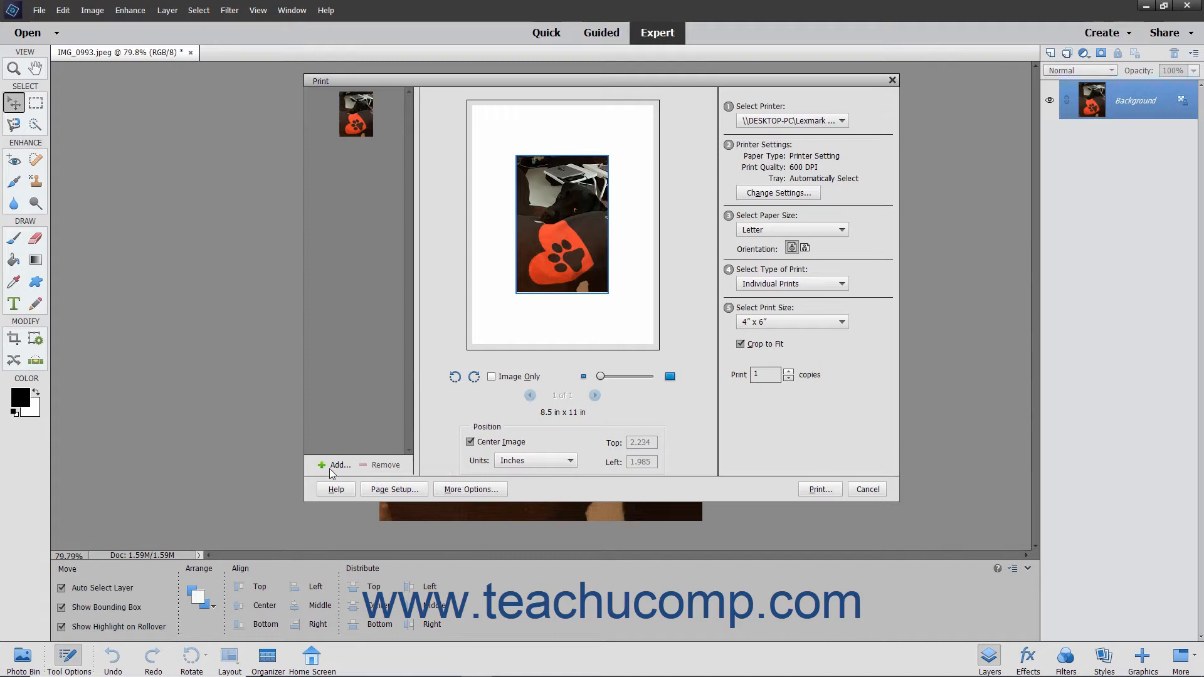
{"action": "left_click", "coordinate": [336, 464]}
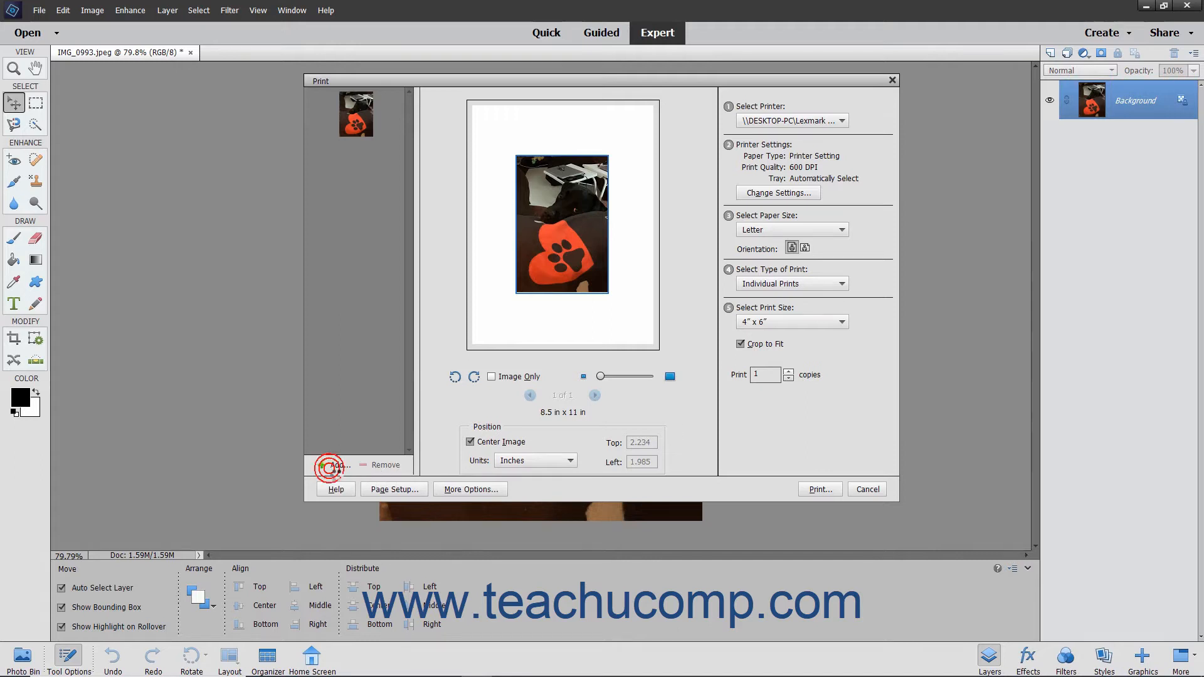
Step: From the Entire Catalog, check the document image and the round medallion photo to add
{"action": "left_click", "coordinate": [338, 464]}
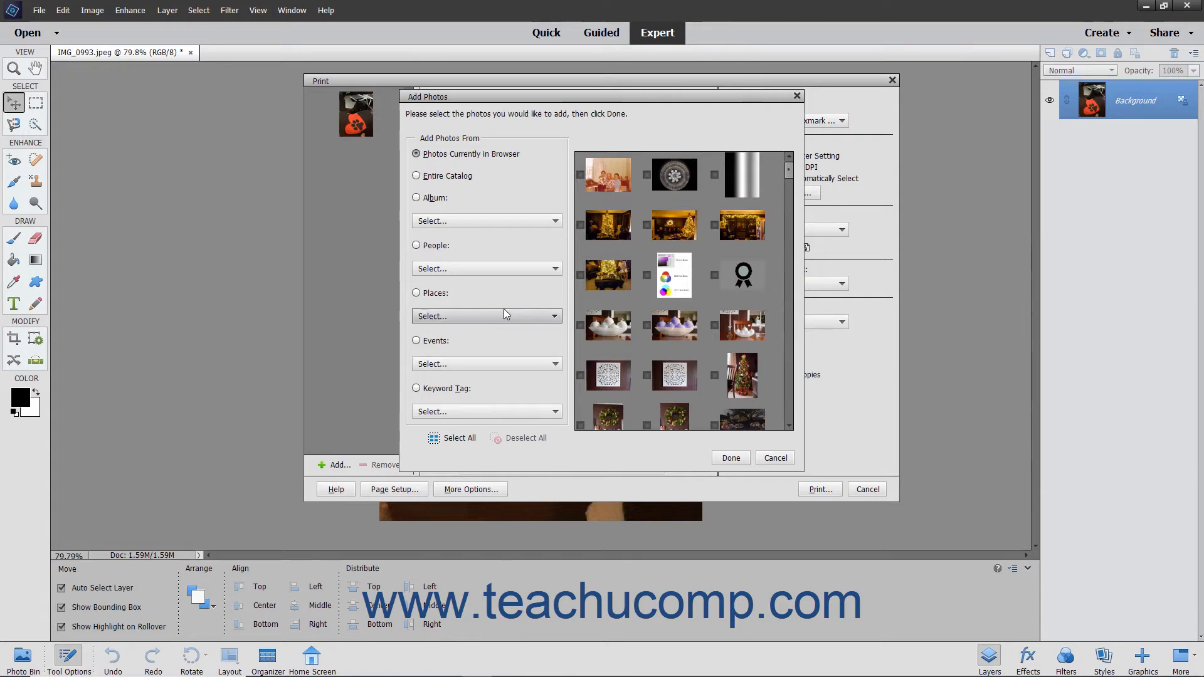
{"action": "mouse_move", "coordinate": [506, 317]}
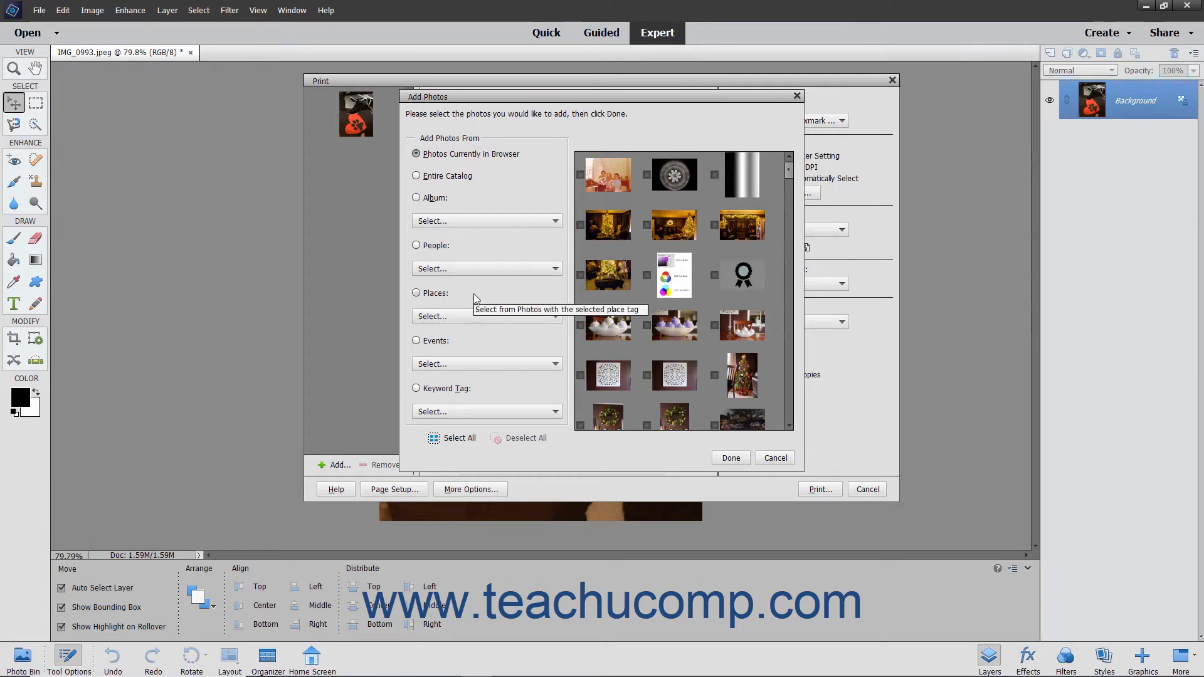
{"action": "mouse_move", "coordinate": [474, 278]}
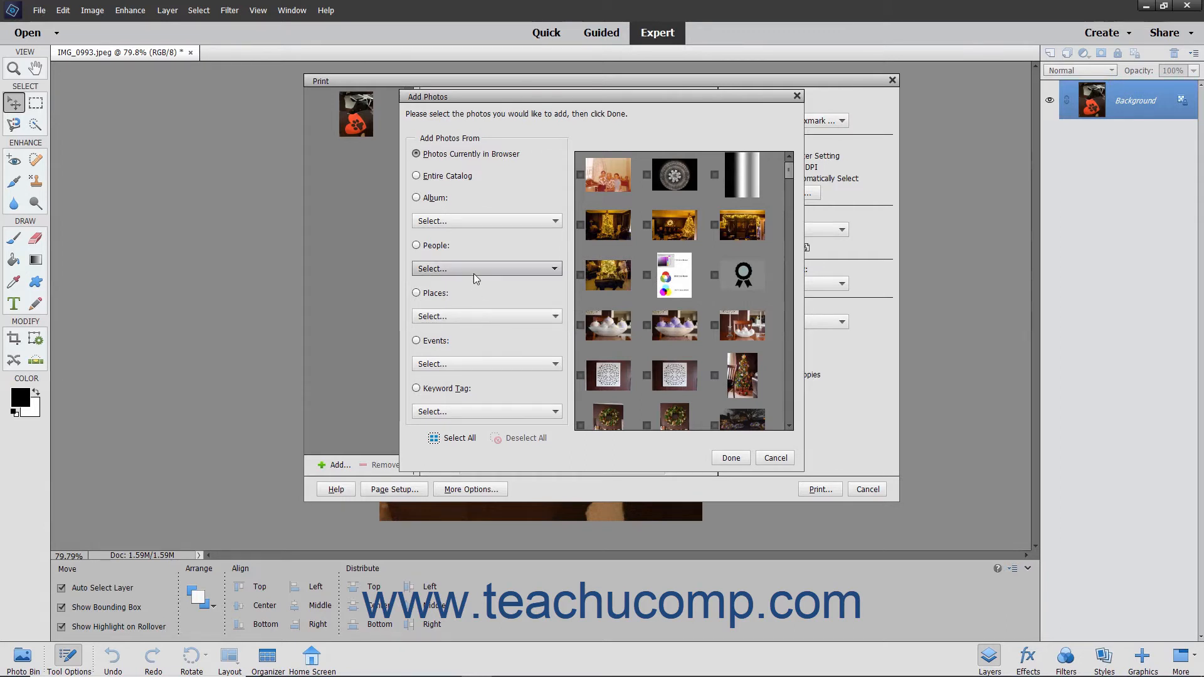
{"action": "left_click", "coordinate": [417, 176]}
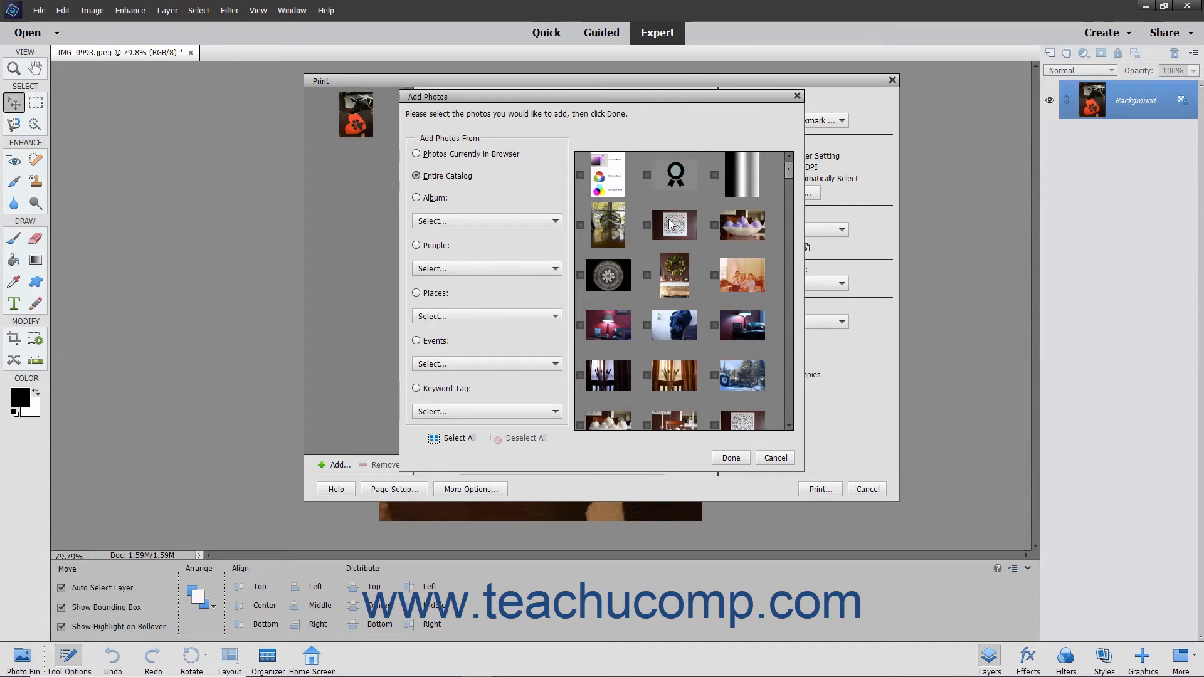
{"action": "mouse_move", "coordinate": [670, 224]}
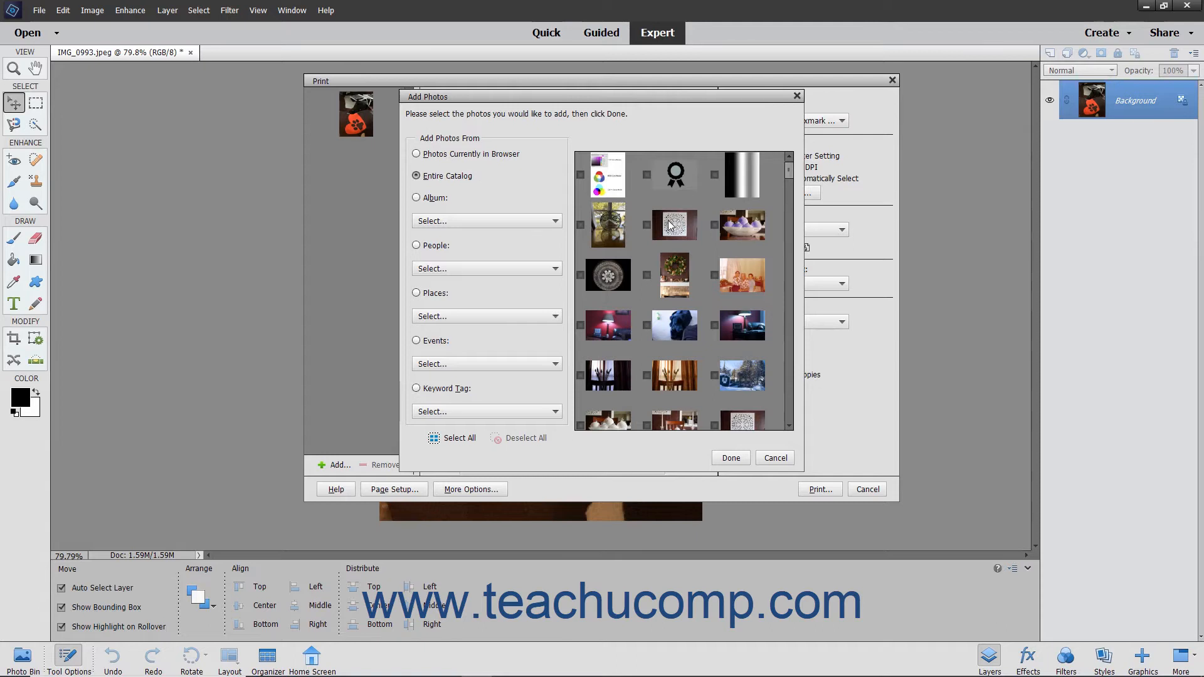
{"action": "left_click", "coordinate": [674, 225]}
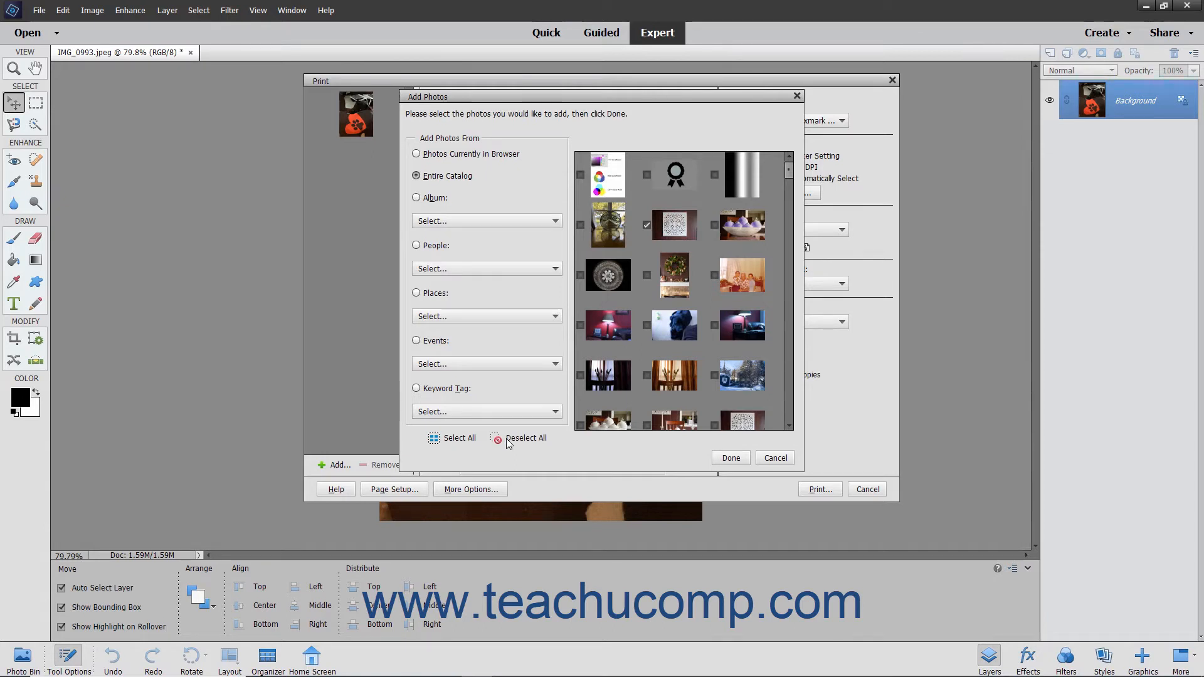
{"action": "left_click", "coordinate": [580, 275]}
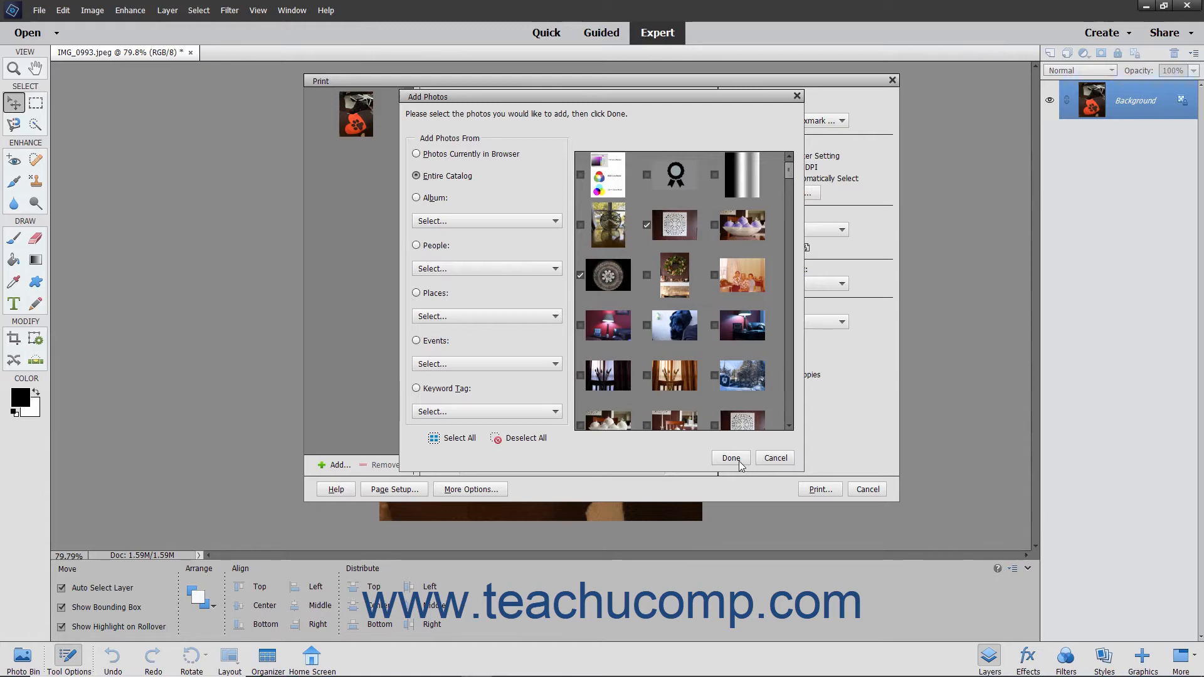
Step: Add the chosen photos, then remove the document image from the print job
{"action": "left_click", "coordinate": [730, 458]}
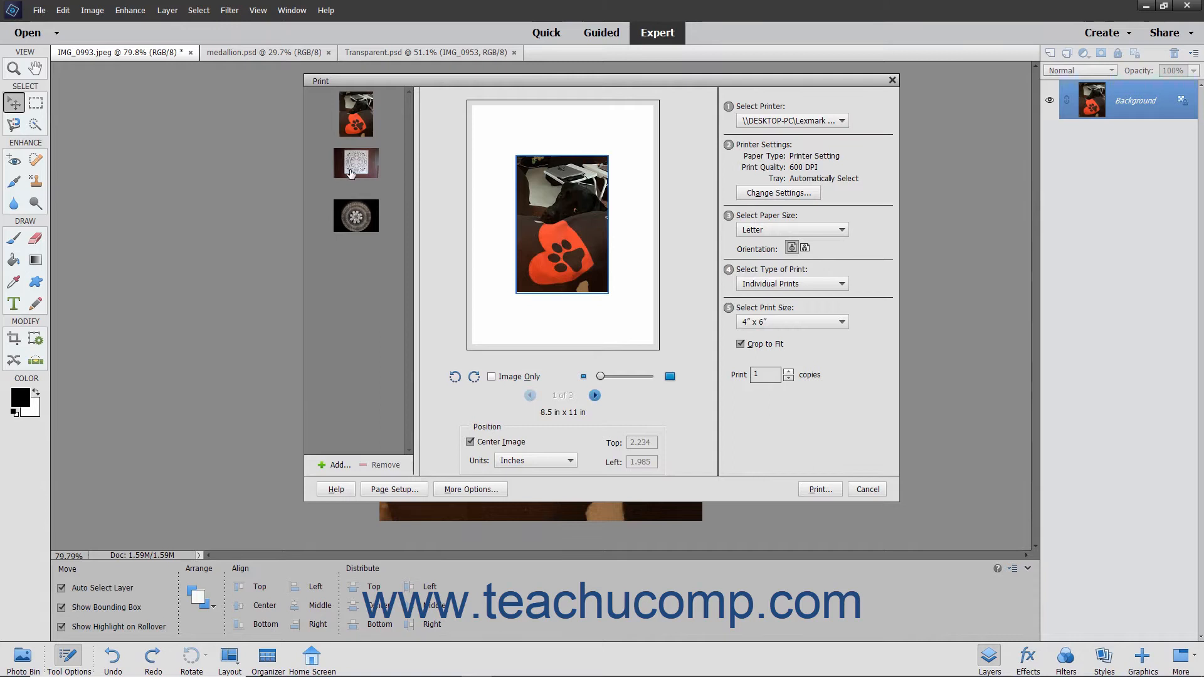
{"action": "left_click", "coordinate": [355, 164]}
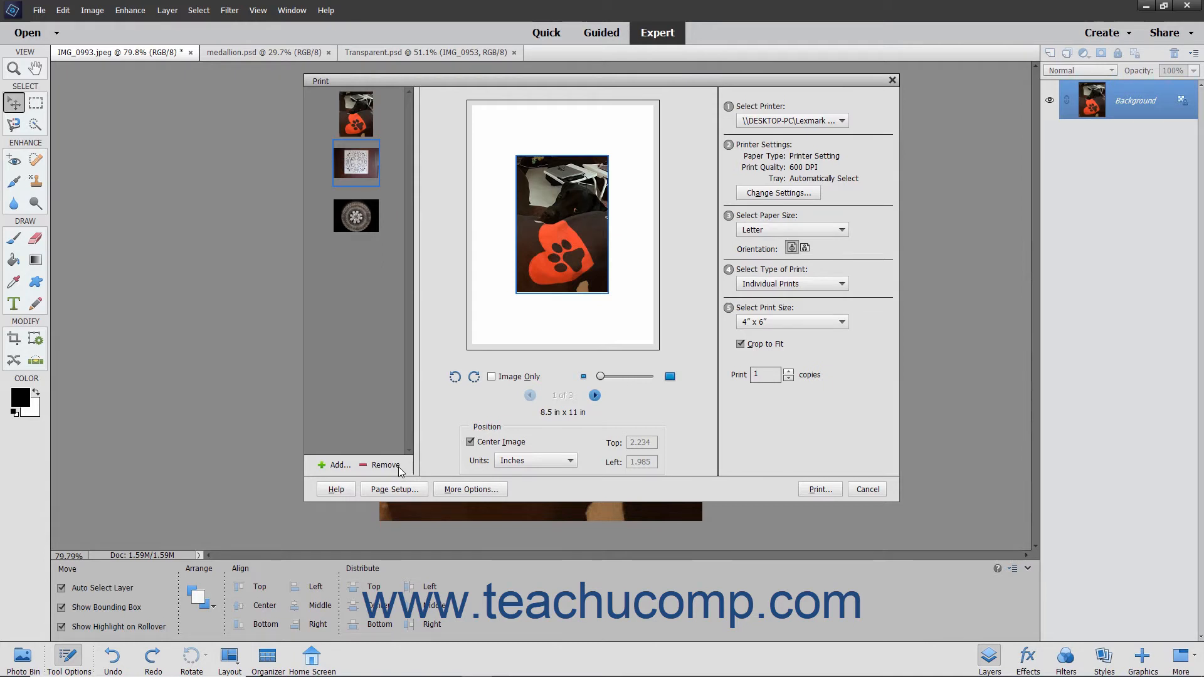
{"action": "left_click", "coordinate": [385, 464]}
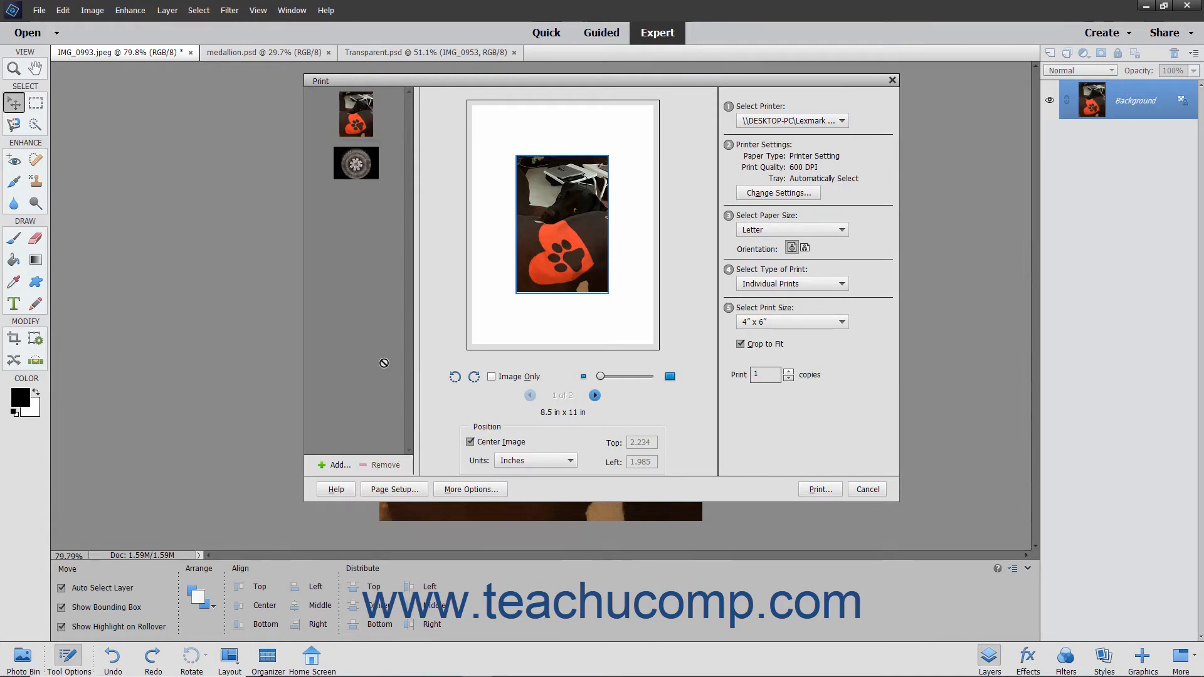
{"action": "mouse_move", "coordinate": [595, 395]}
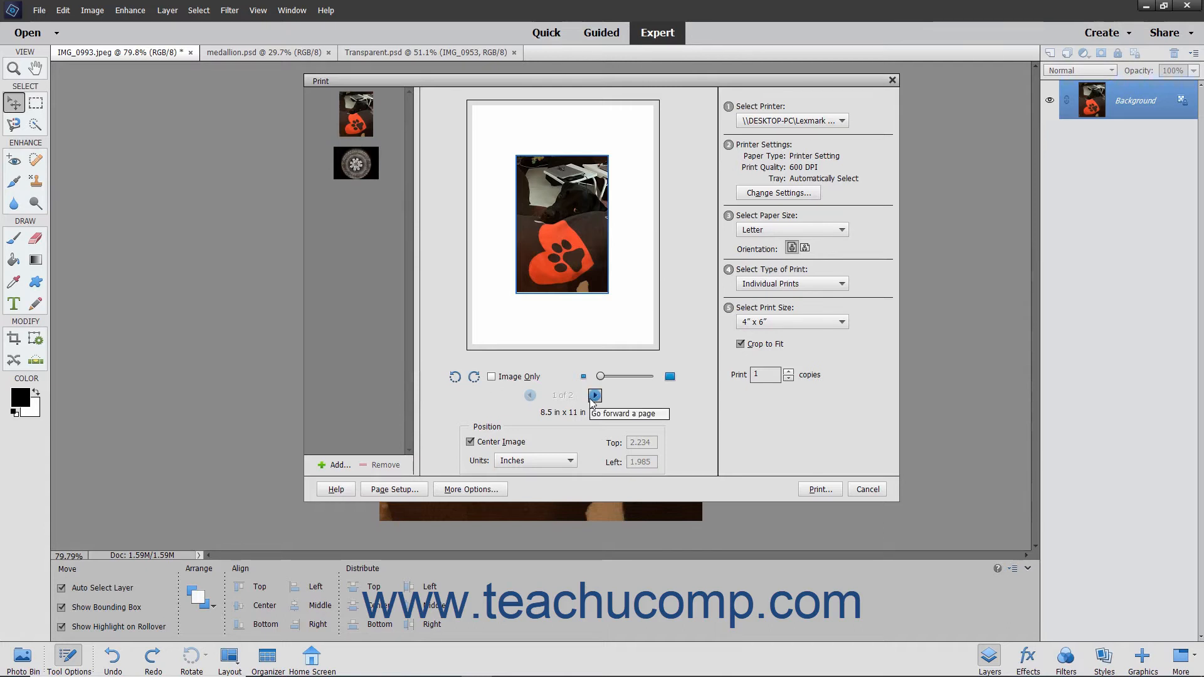
Step: Preview the medallion photo's page and return to the dog photo's page
{"action": "left_click", "coordinate": [595, 396]}
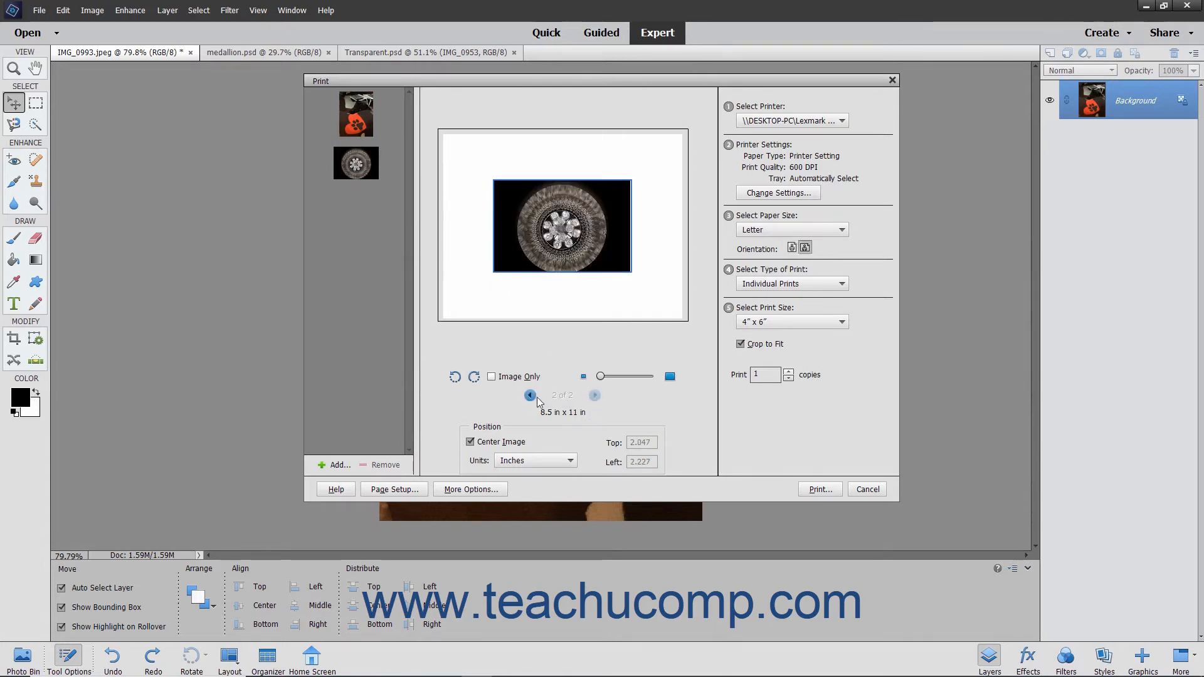
{"action": "mouse_move", "coordinate": [530, 396]}
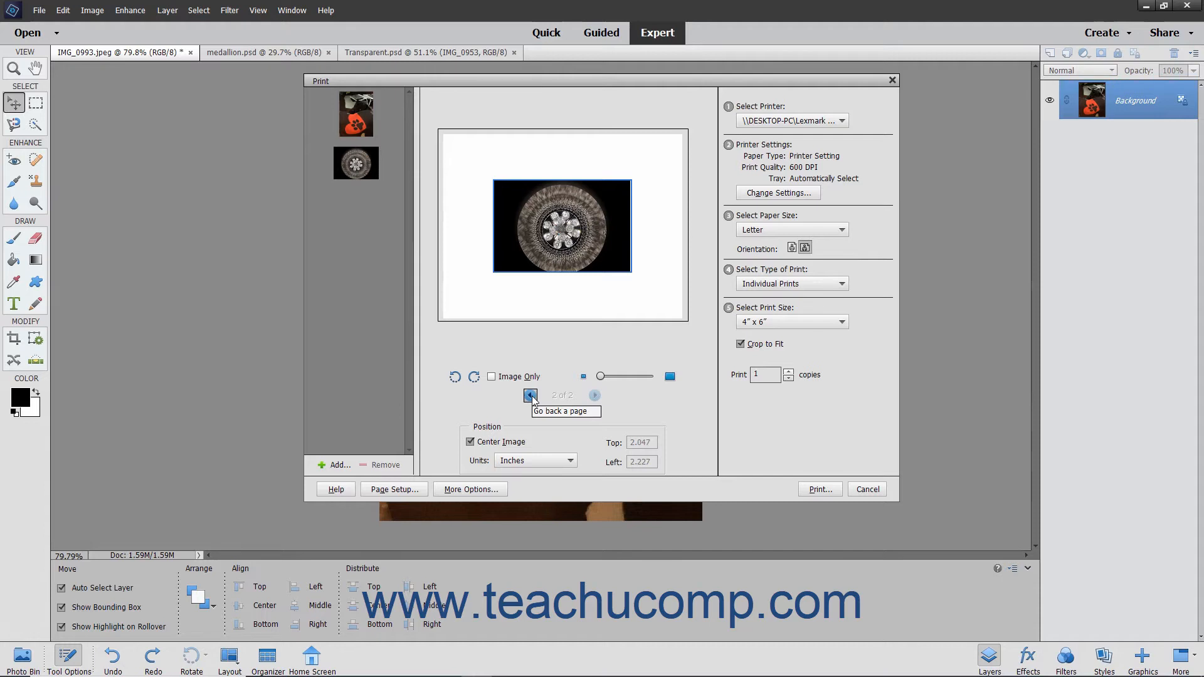
{"action": "left_click", "coordinate": [531, 395]}
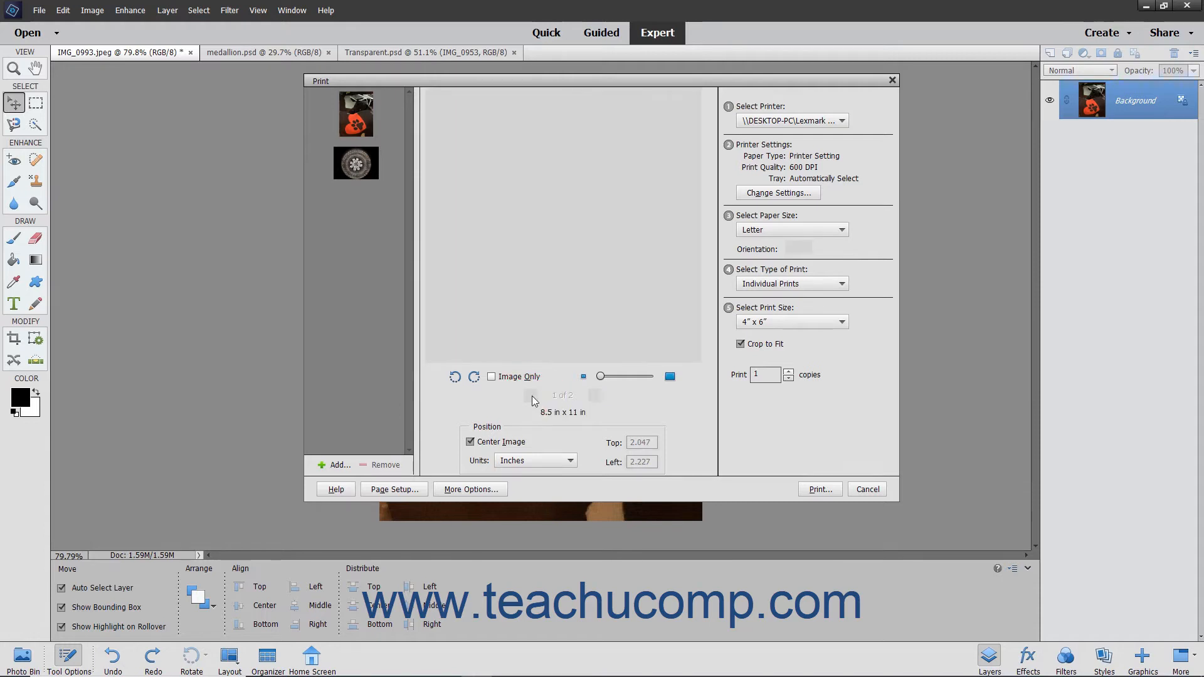
{"action": "left_click", "coordinate": [532, 396]}
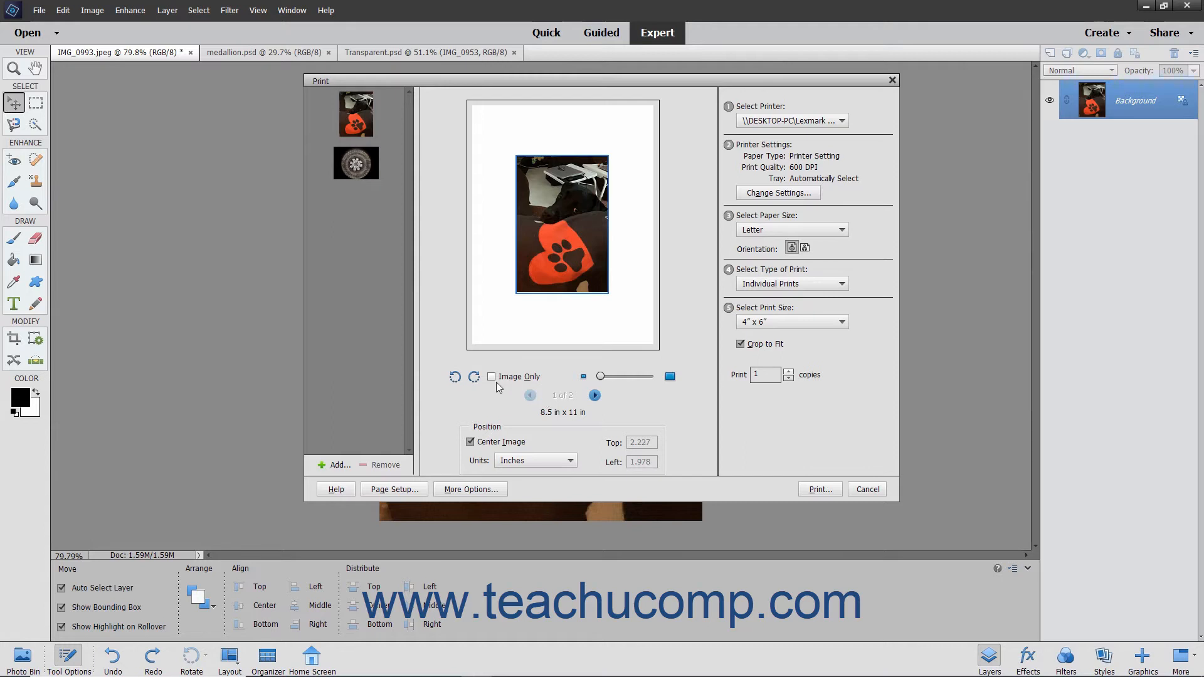
{"action": "left_click", "coordinate": [475, 376]}
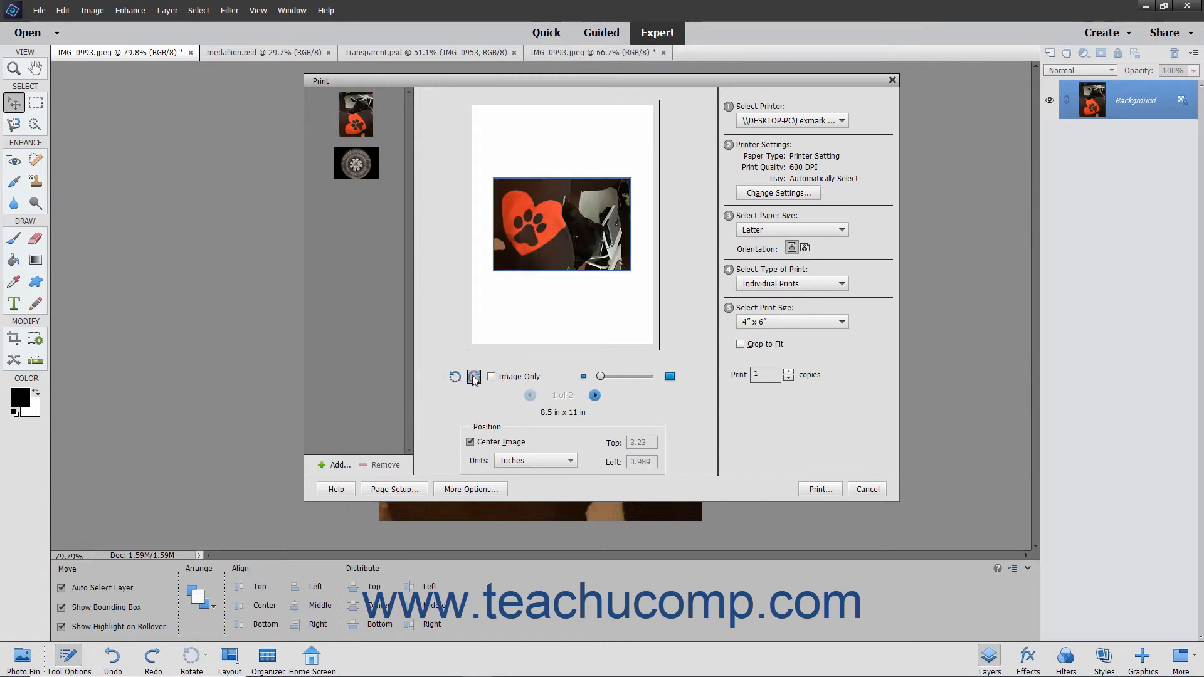
{"action": "left_click", "coordinate": [474, 376]}
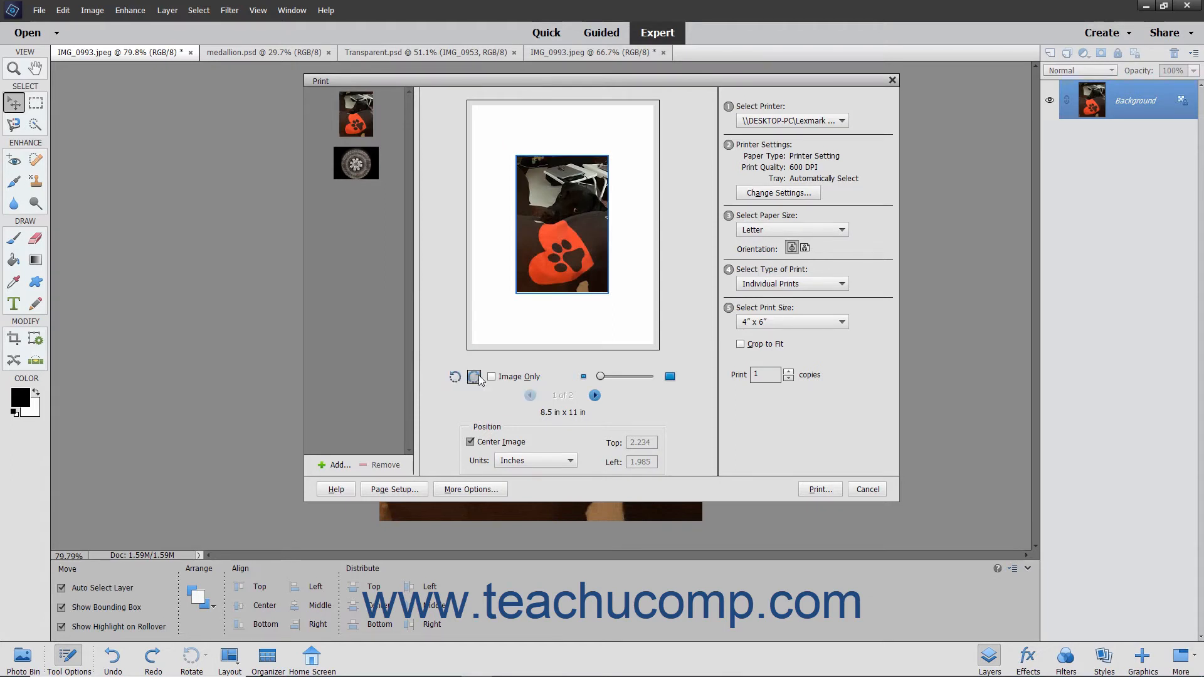
{"action": "left_click", "coordinate": [474, 377]}
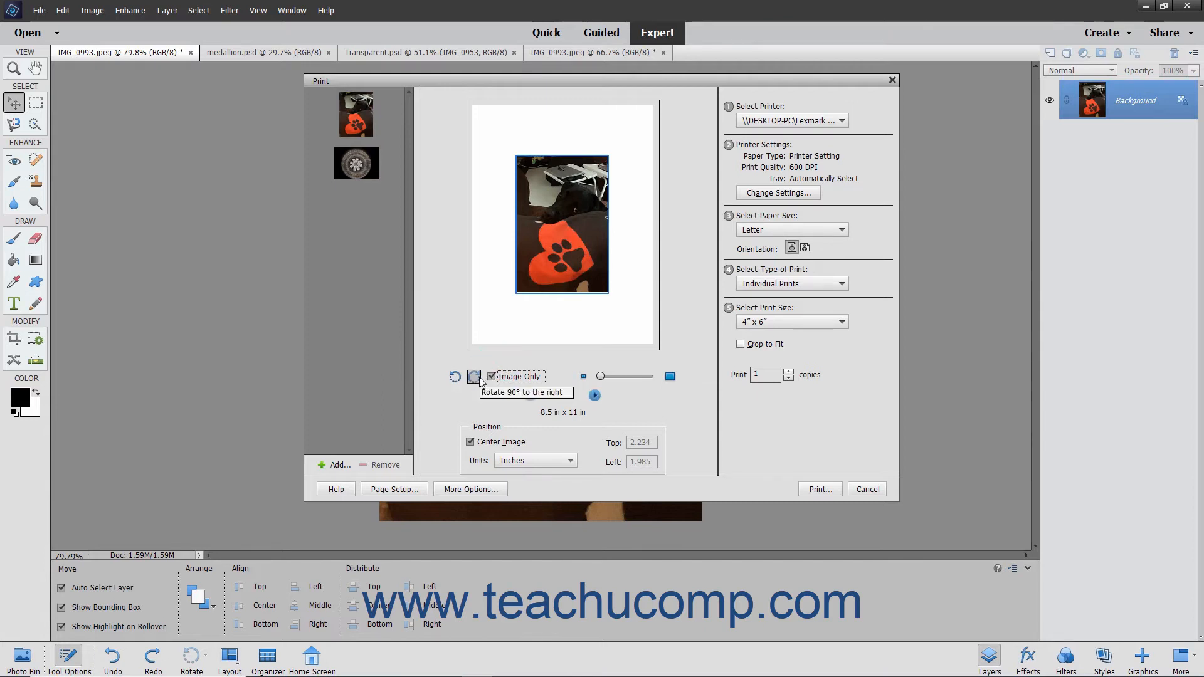
{"action": "left_click", "coordinate": [480, 376]}
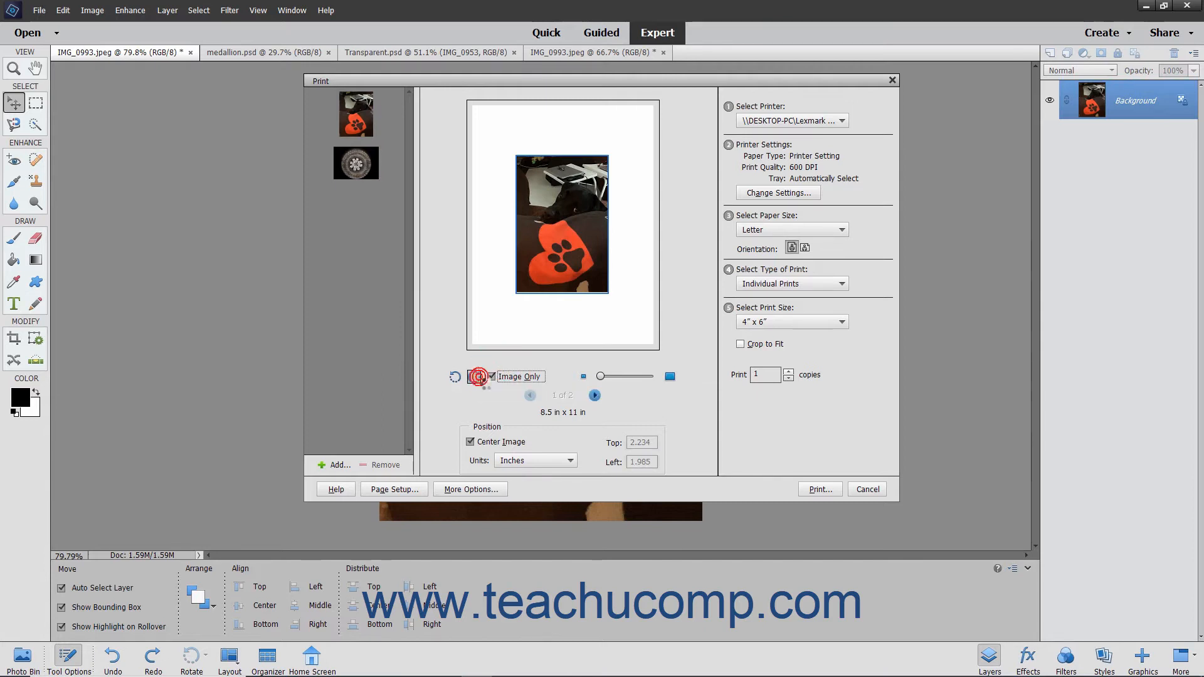
{"action": "left_click", "coordinate": [479, 377]}
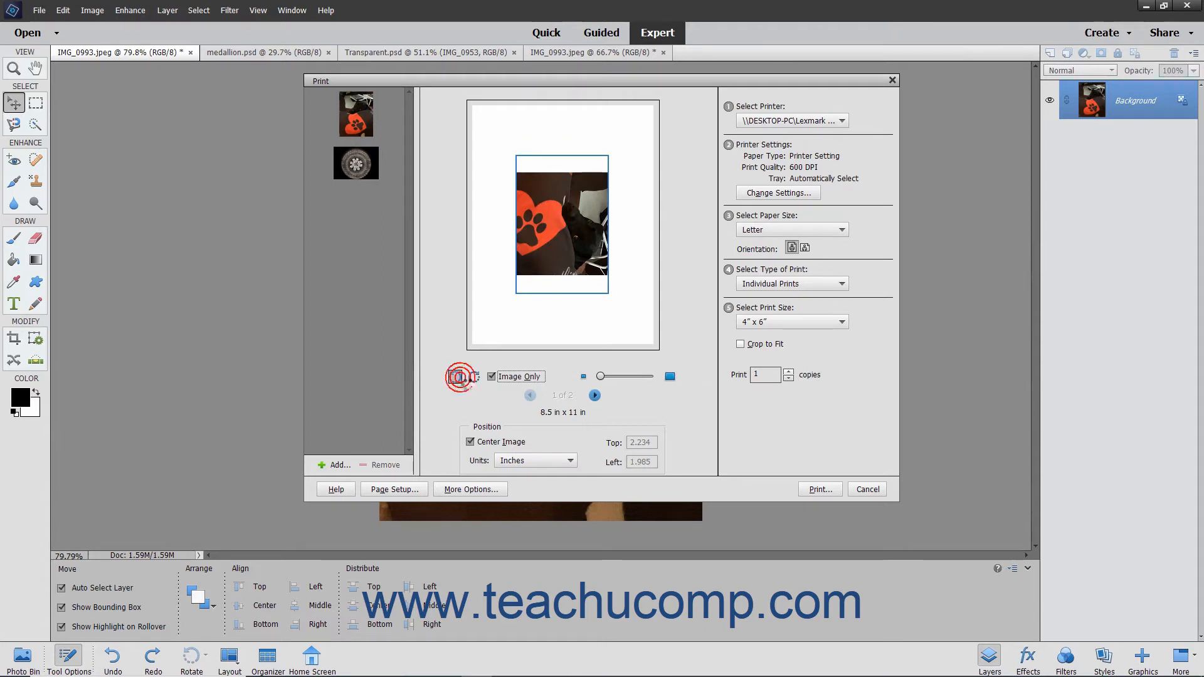
{"action": "left_click", "coordinate": [494, 376]}
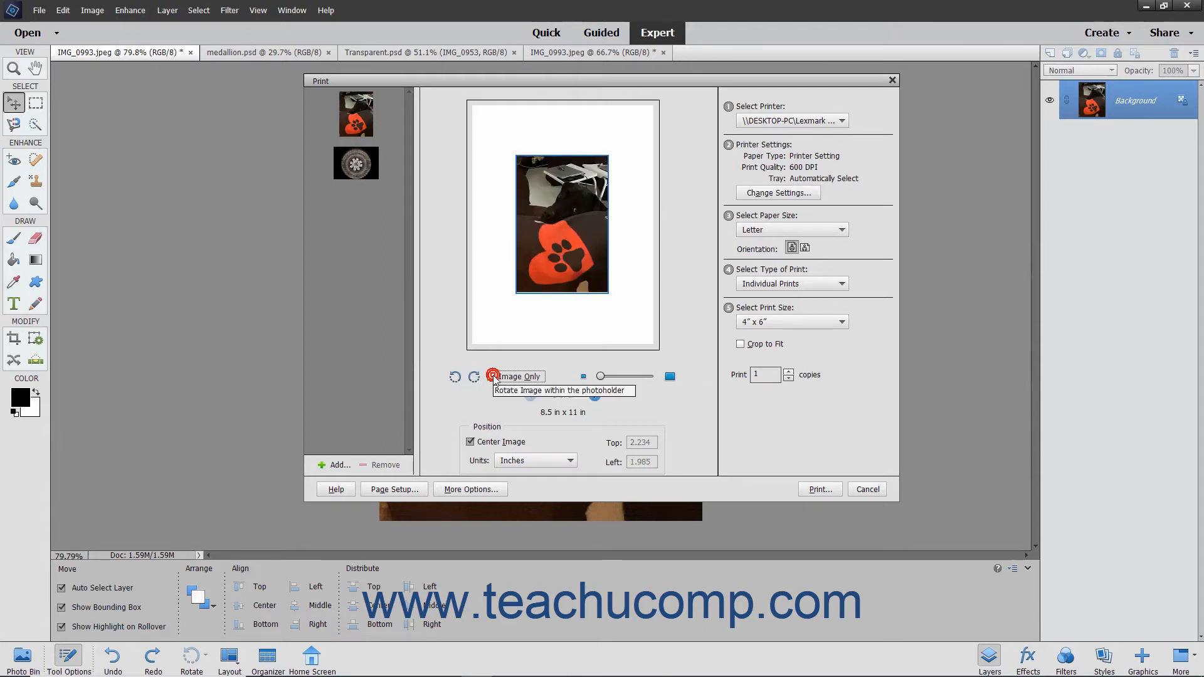
{"action": "left_click", "coordinate": [494, 376]}
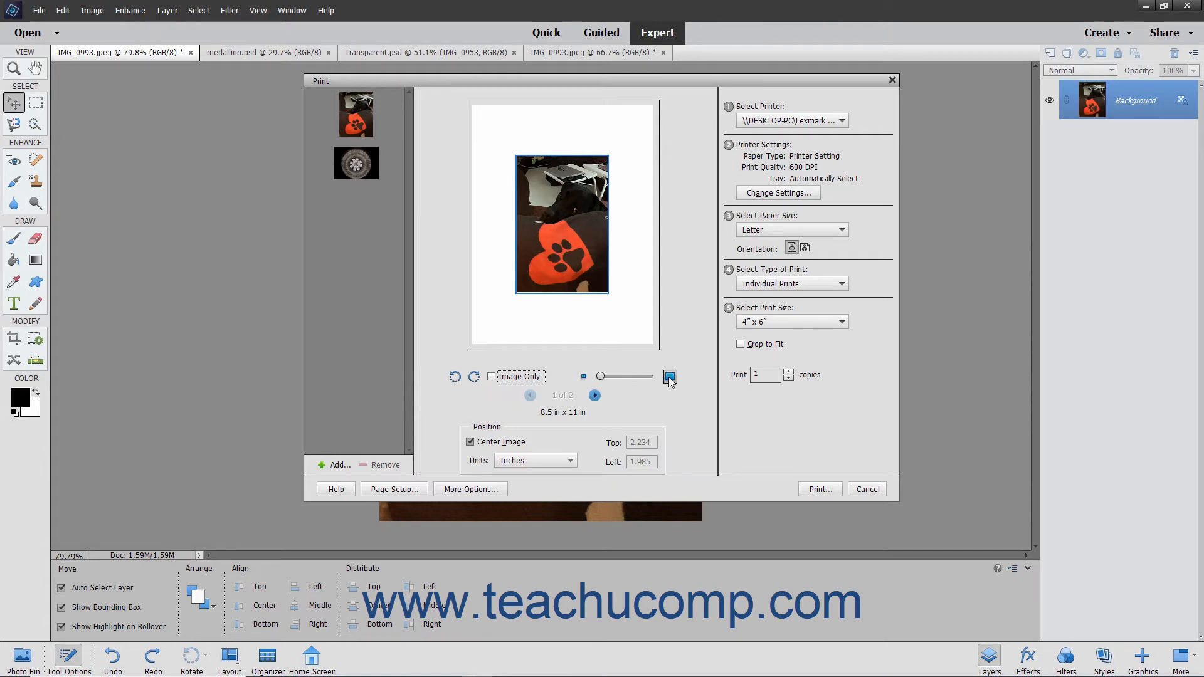
{"action": "mouse_move", "coordinate": [669, 376]}
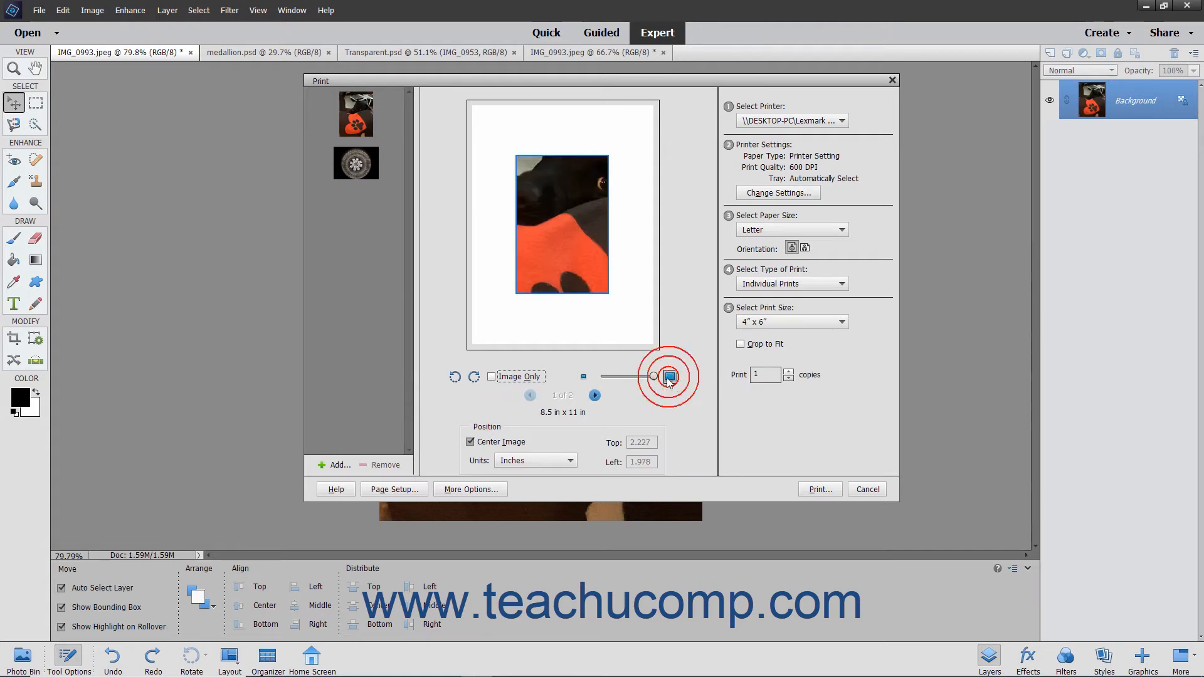
{"action": "left_click_drag", "start_coordinate": [669, 376], "coordinate": [584, 376]}
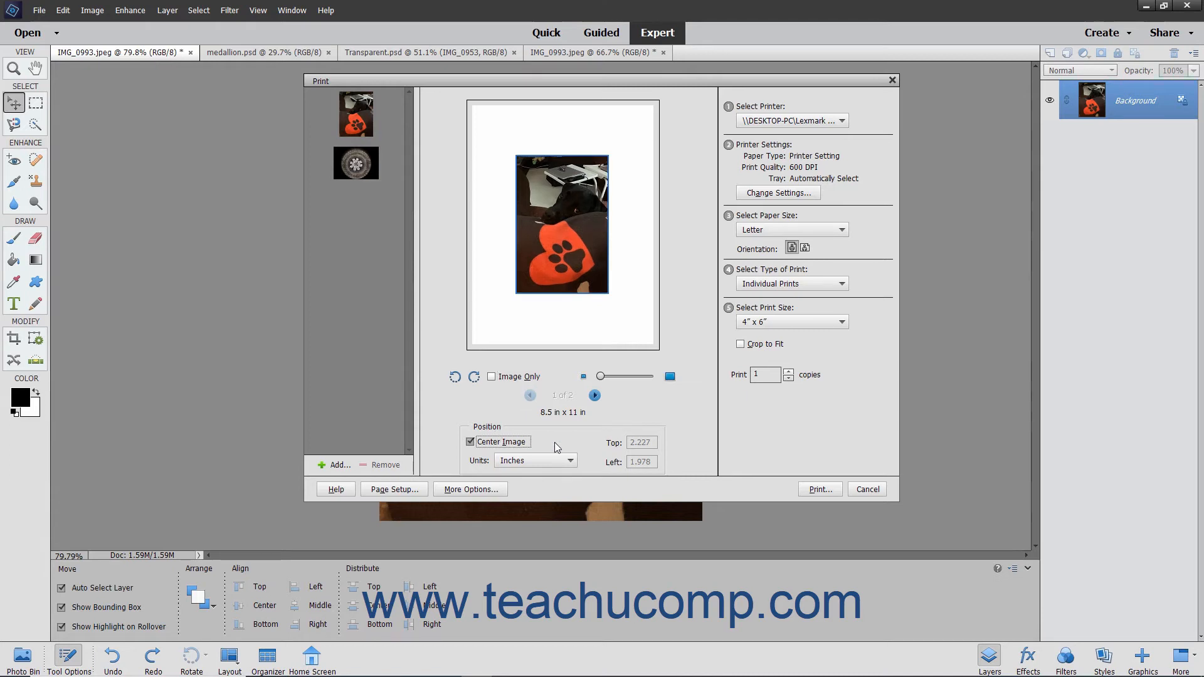
{"action": "left_click", "coordinate": [470, 442]}
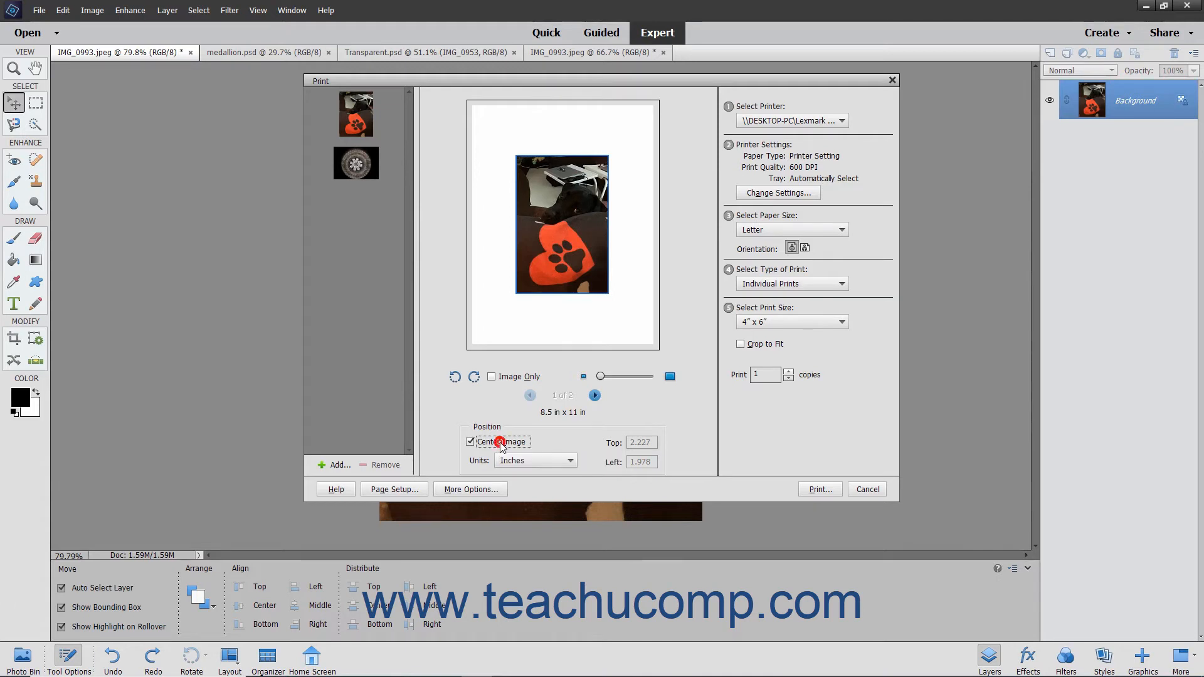
{"action": "left_click", "coordinate": [470, 442]}
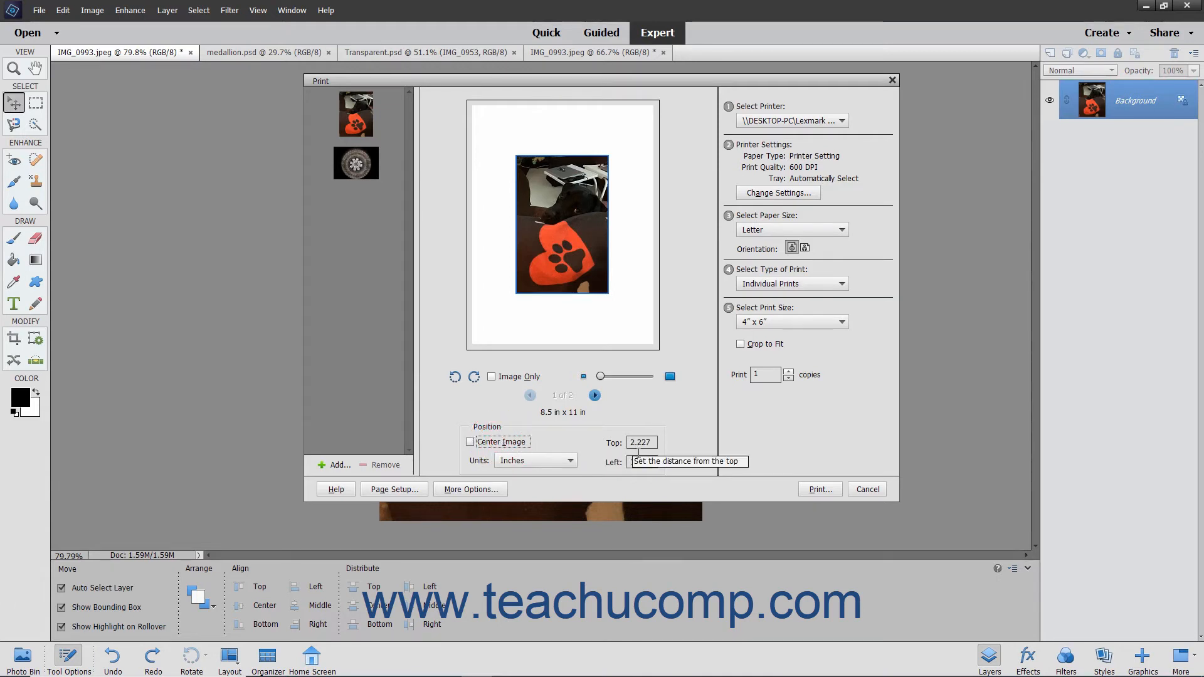
{"action": "type", "text": "1.978"}
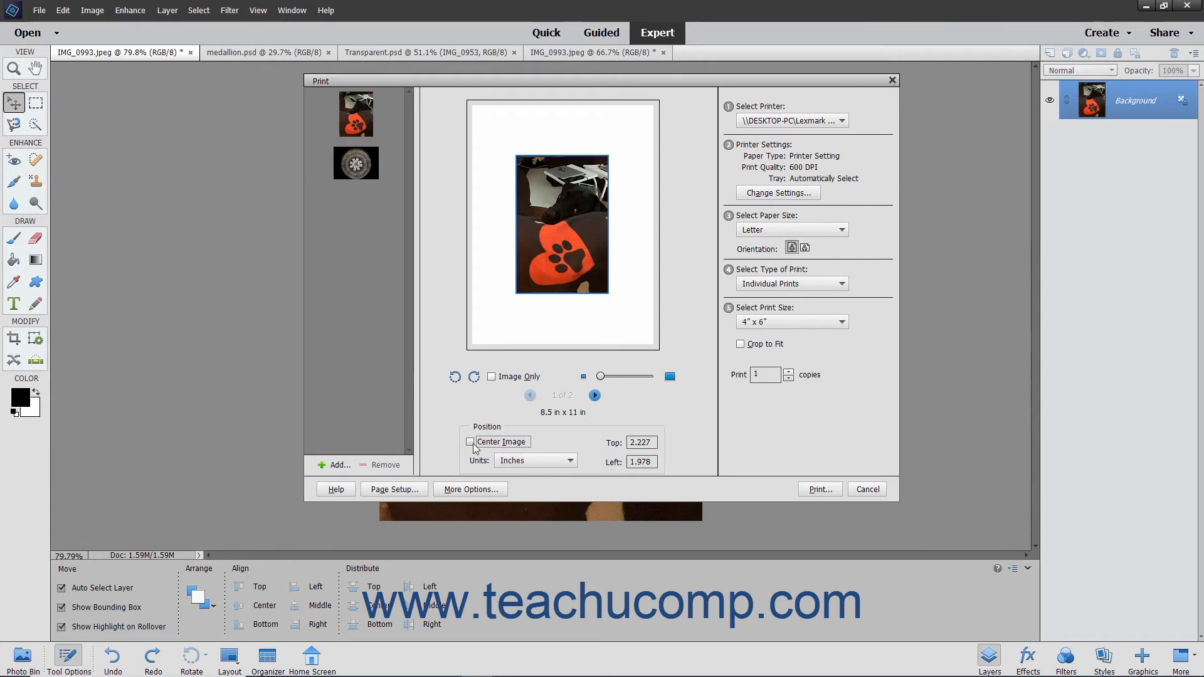
{"action": "left_click", "coordinate": [470, 442]}
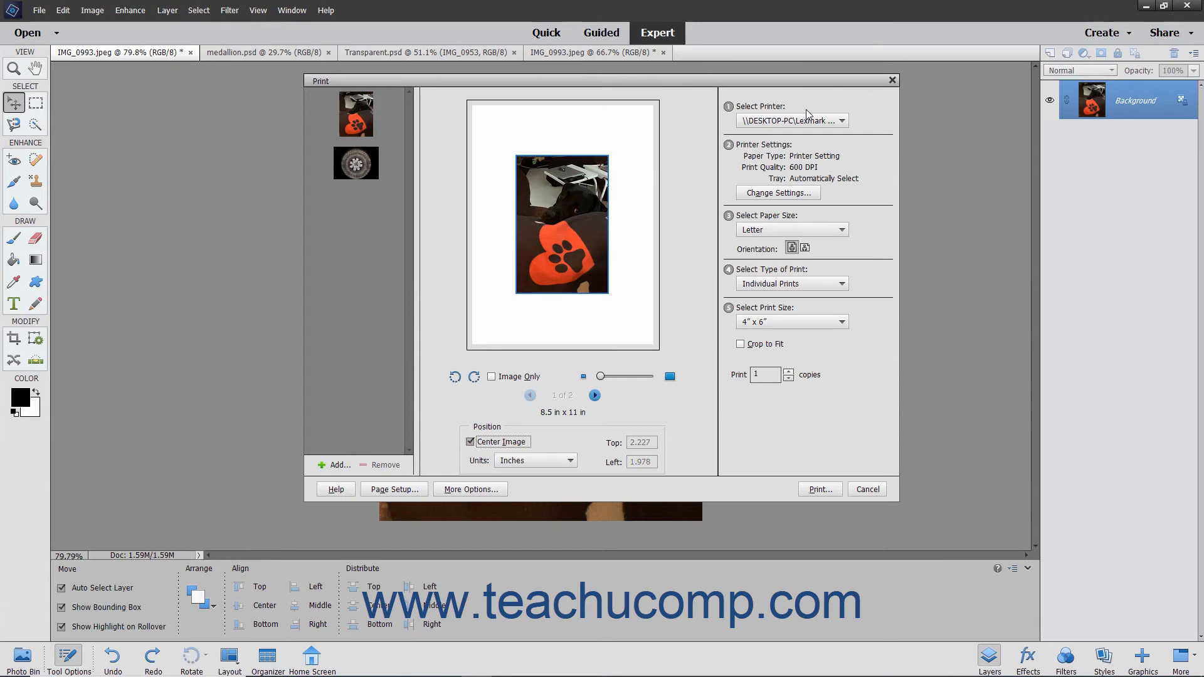
{"action": "mouse_move", "coordinate": [807, 121]}
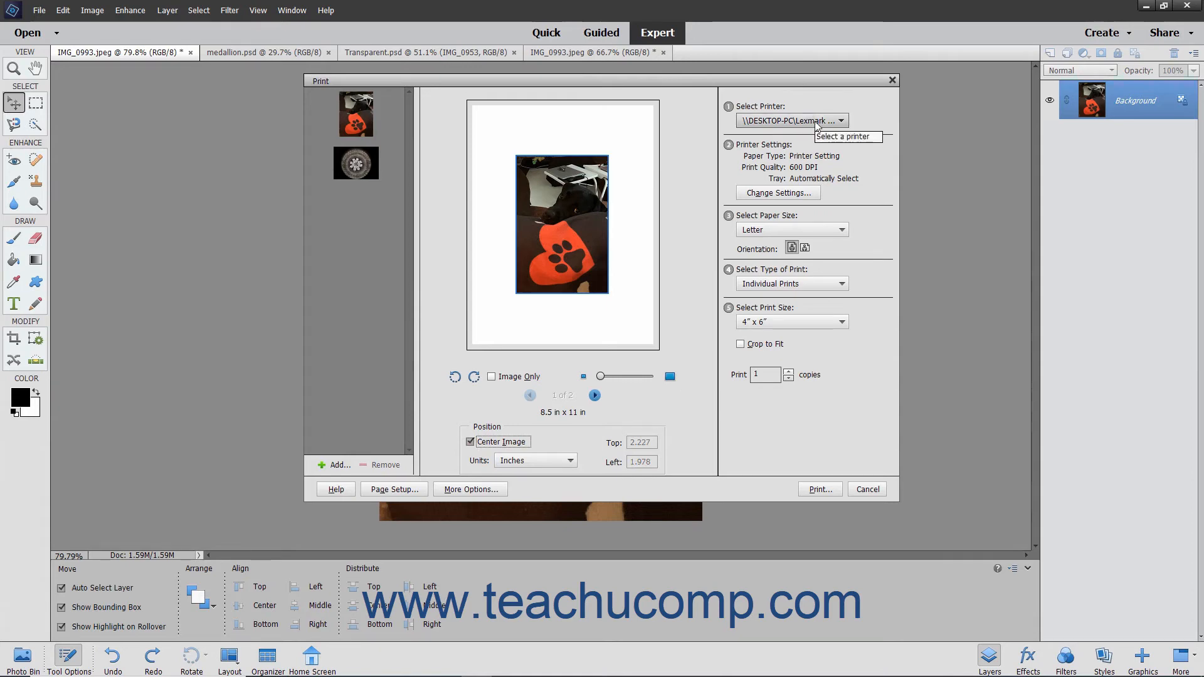
{"action": "mouse_move", "coordinate": [814, 123]}
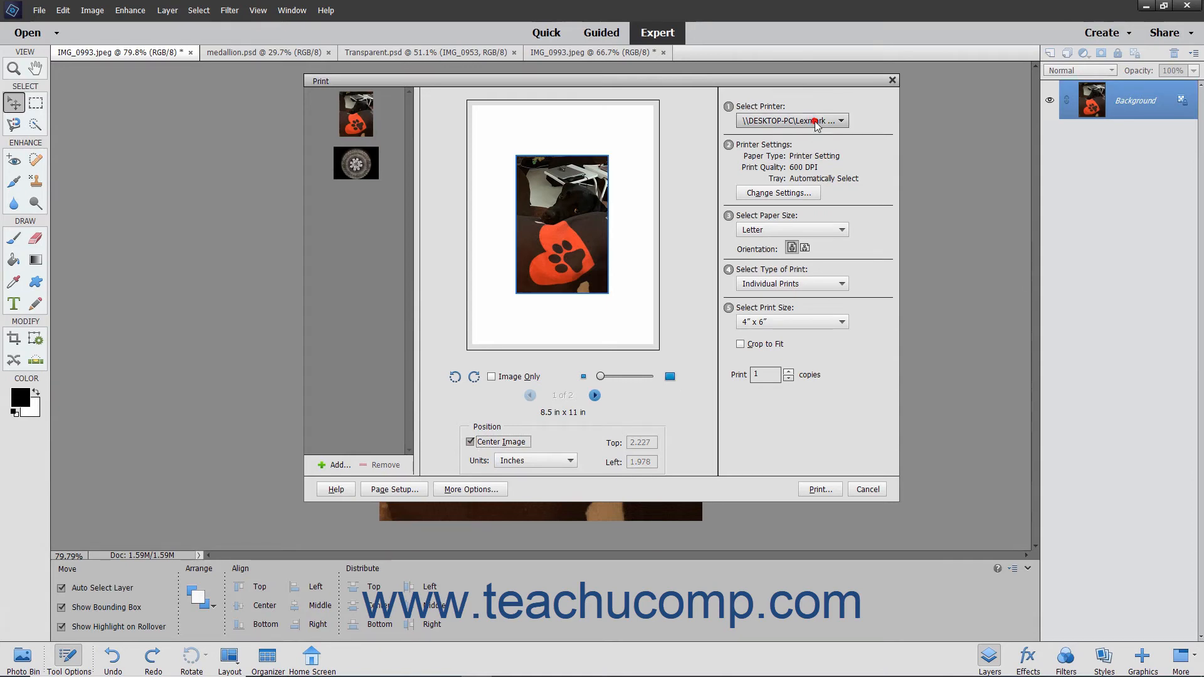
Step: Choose the HP Photosmart printer instead of the Lexmark
{"action": "left_click", "coordinate": [792, 121]}
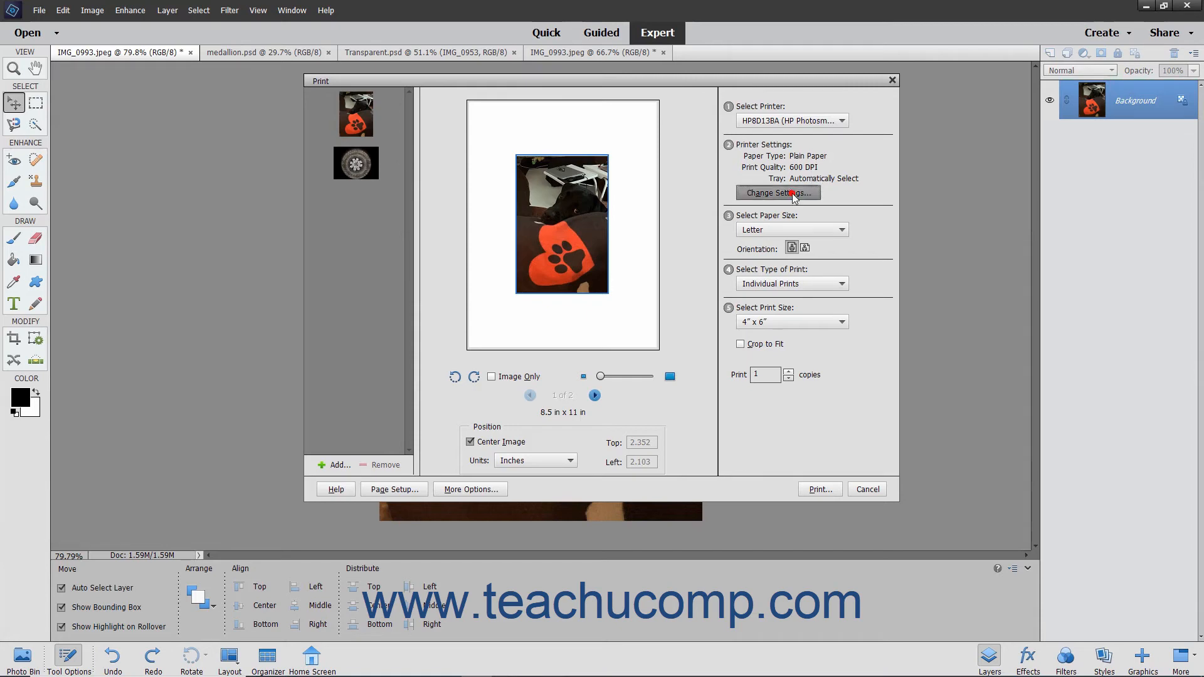
Step: Set the printer to HP Everyday Photo Paper from the Photo Tray at 5x7 in. paper size and confirm
{"action": "left_click", "coordinate": [778, 193]}
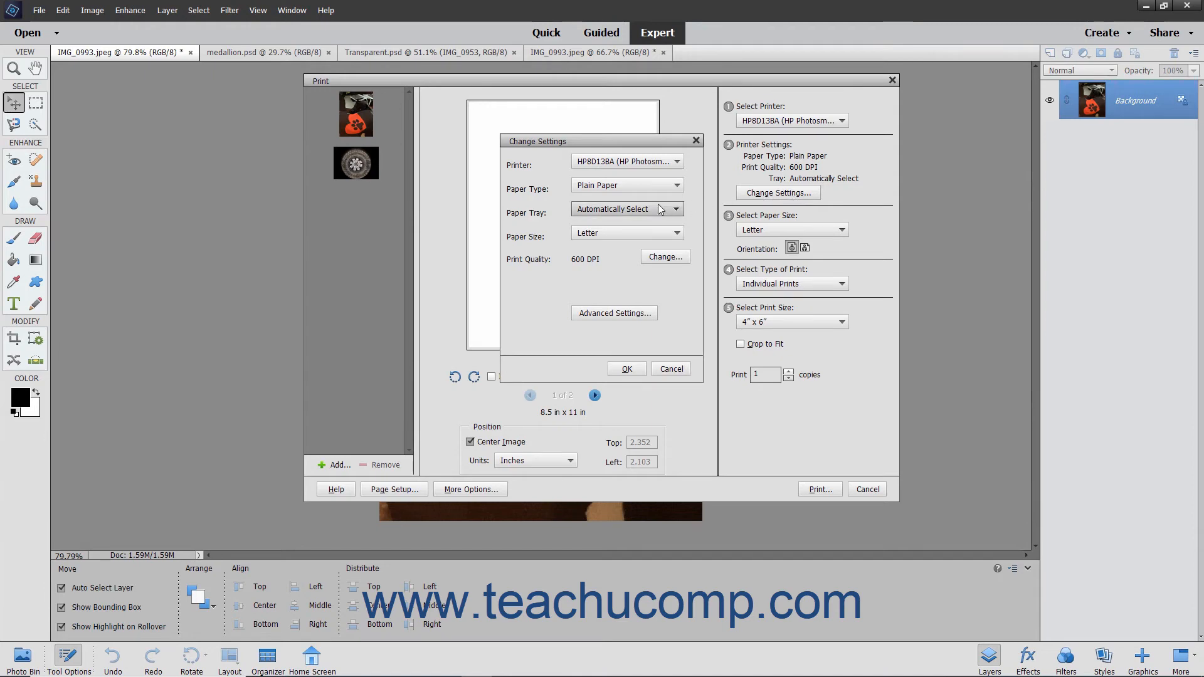
{"action": "left_click", "coordinate": [626, 186]}
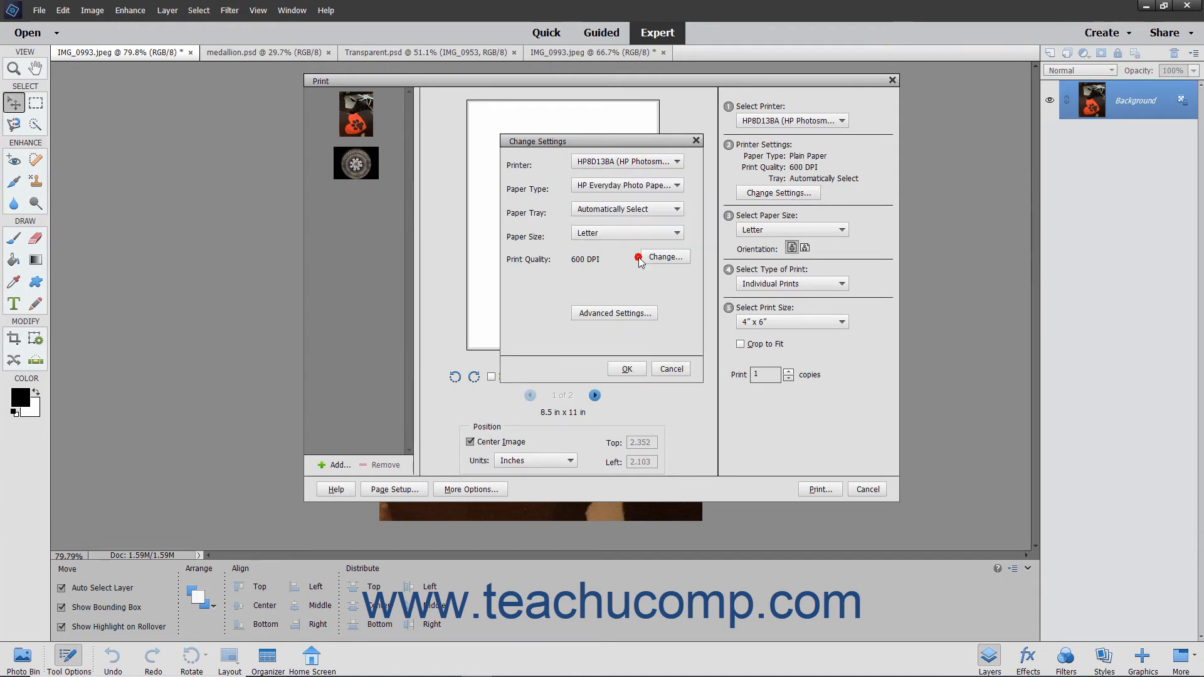
{"action": "left_click", "coordinate": [626, 209]}
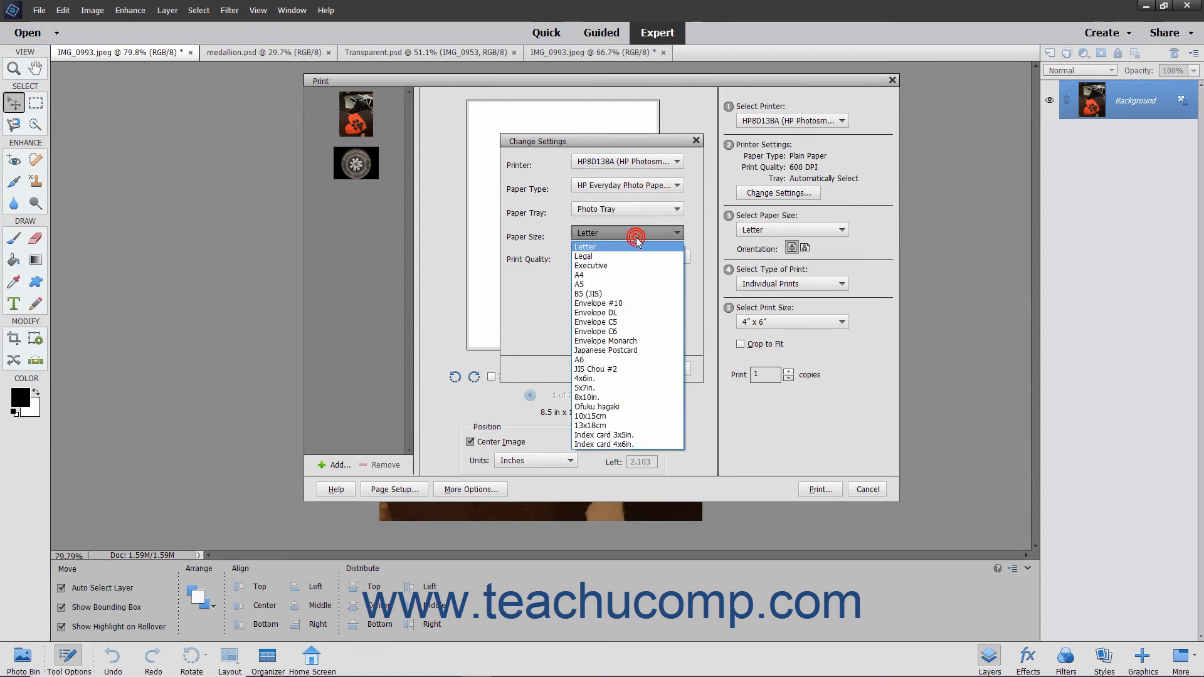
{"action": "left_click", "coordinate": [583, 388]}
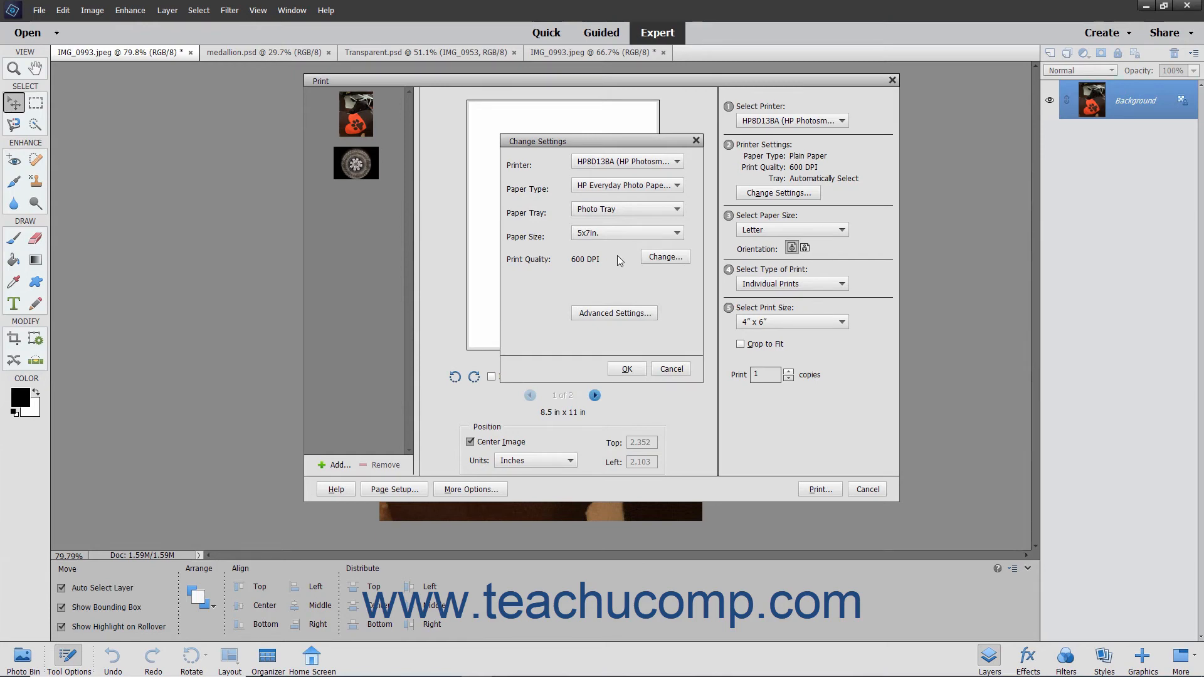
{"action": "left_click", "coordinate": [625, 368]}
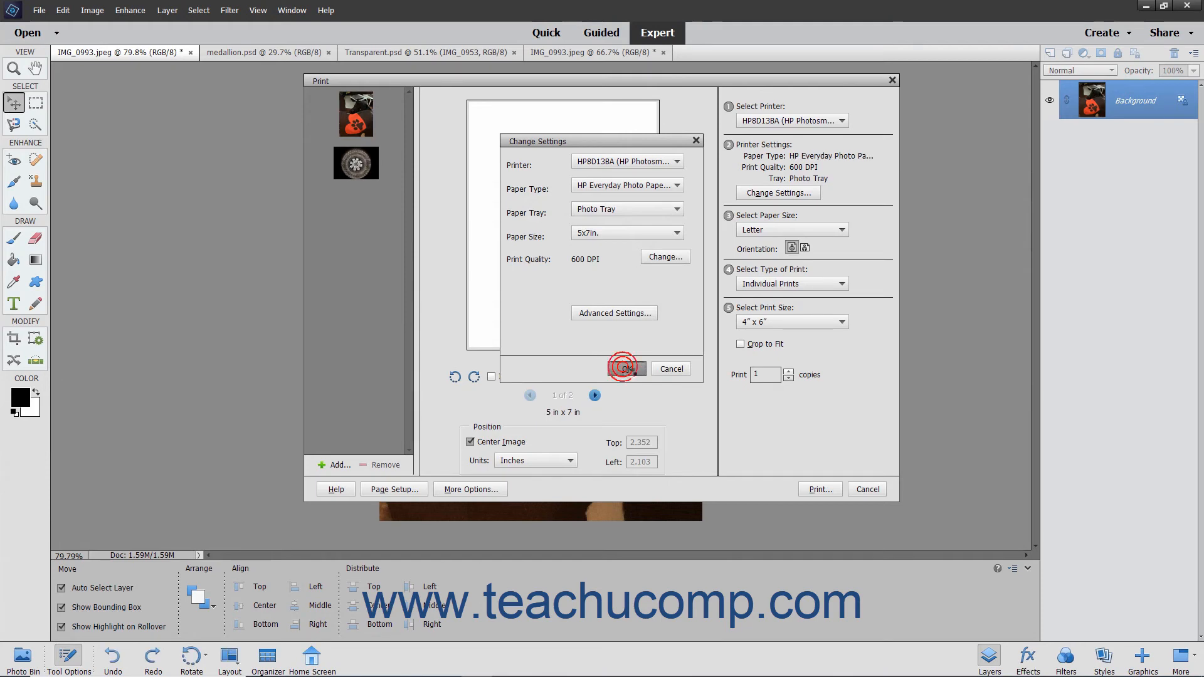
{"action": "left_click", "coordinate": [624, 368]}
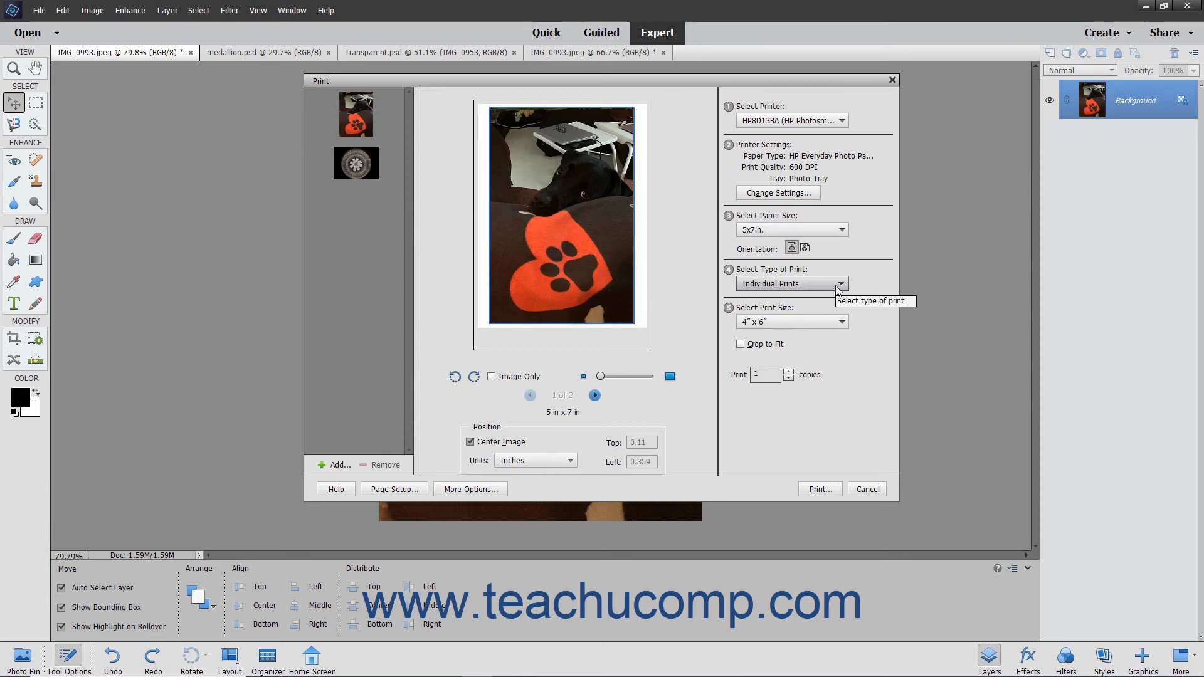
Step: Keep Individual Prints as the print type and set the print size to 5" x 7"
{"action": "left_click", "coordinate": [844, 284]}
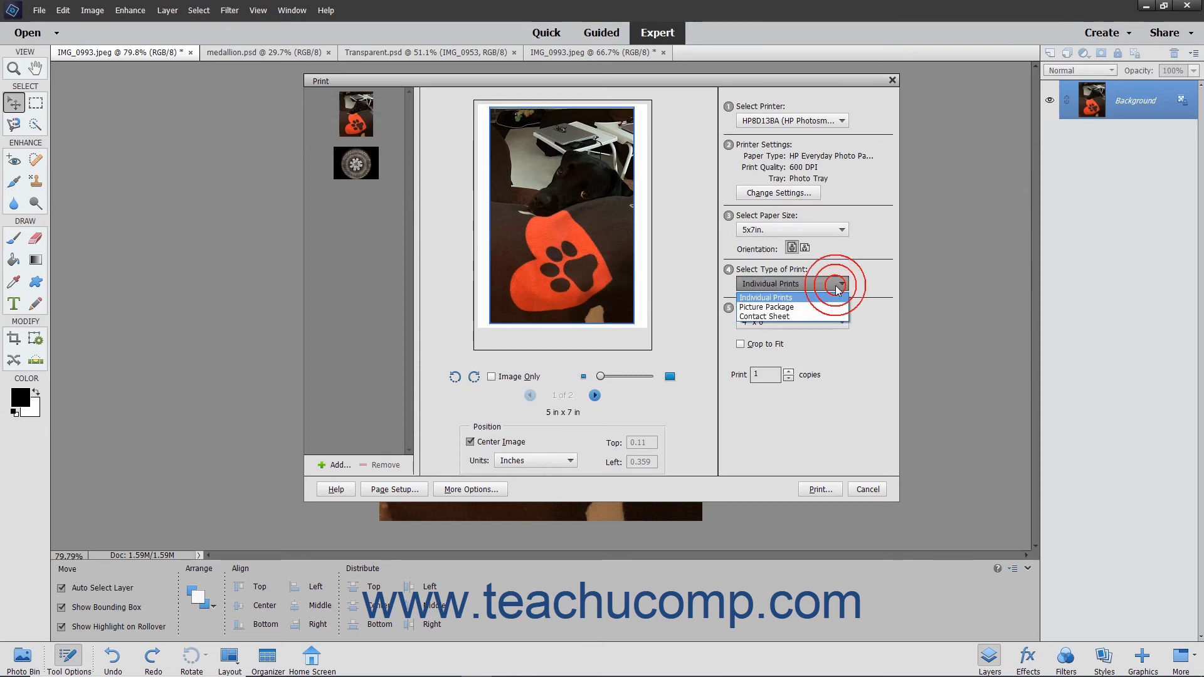
{"action": "left_click", "coordinate": [843, 284]}
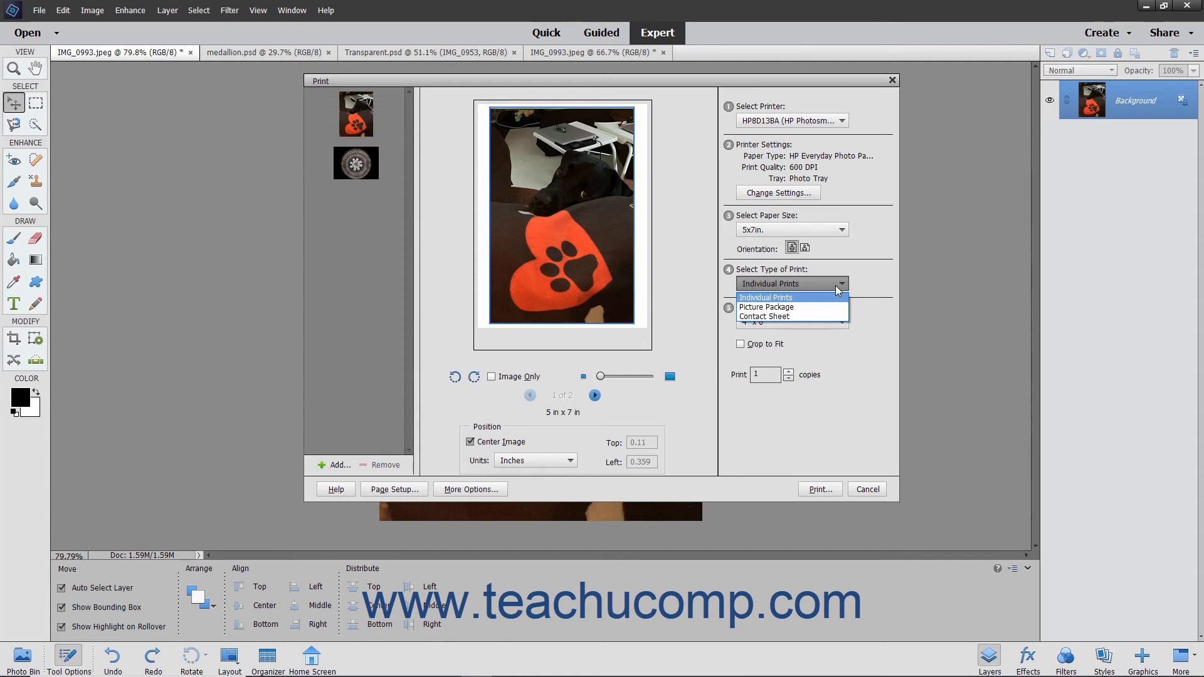
{"action": "left_click", "coordinate": [765, 298]}
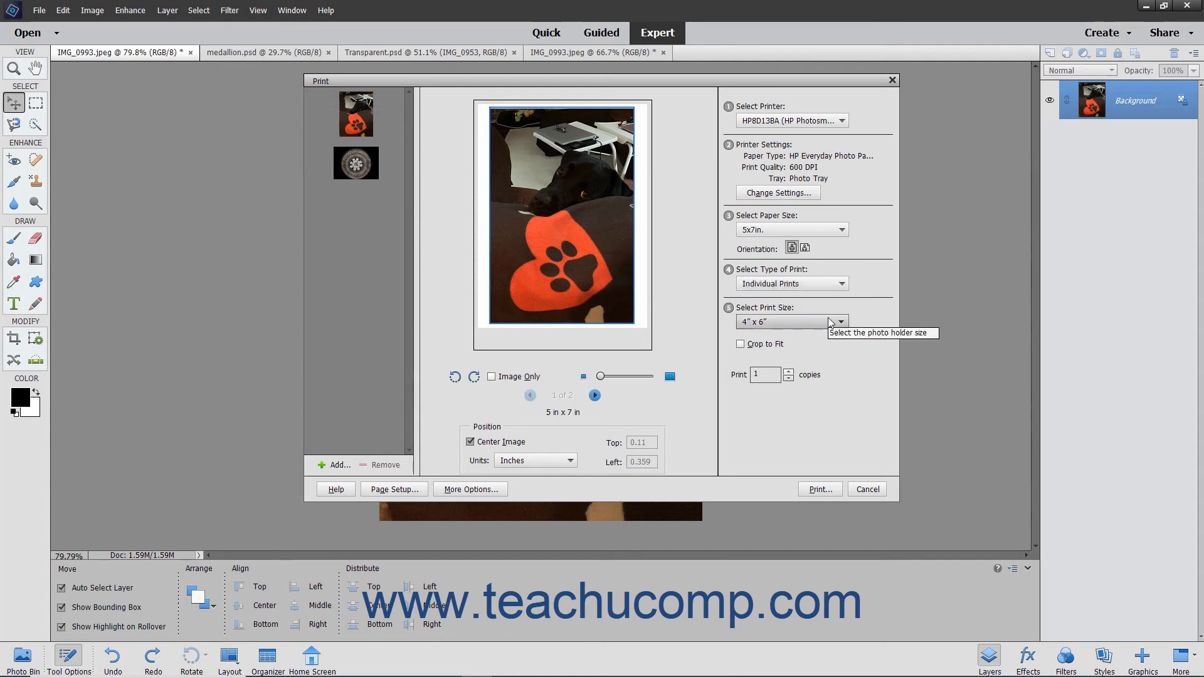
{"action": "left_click", "coordinate": [783, 323]}
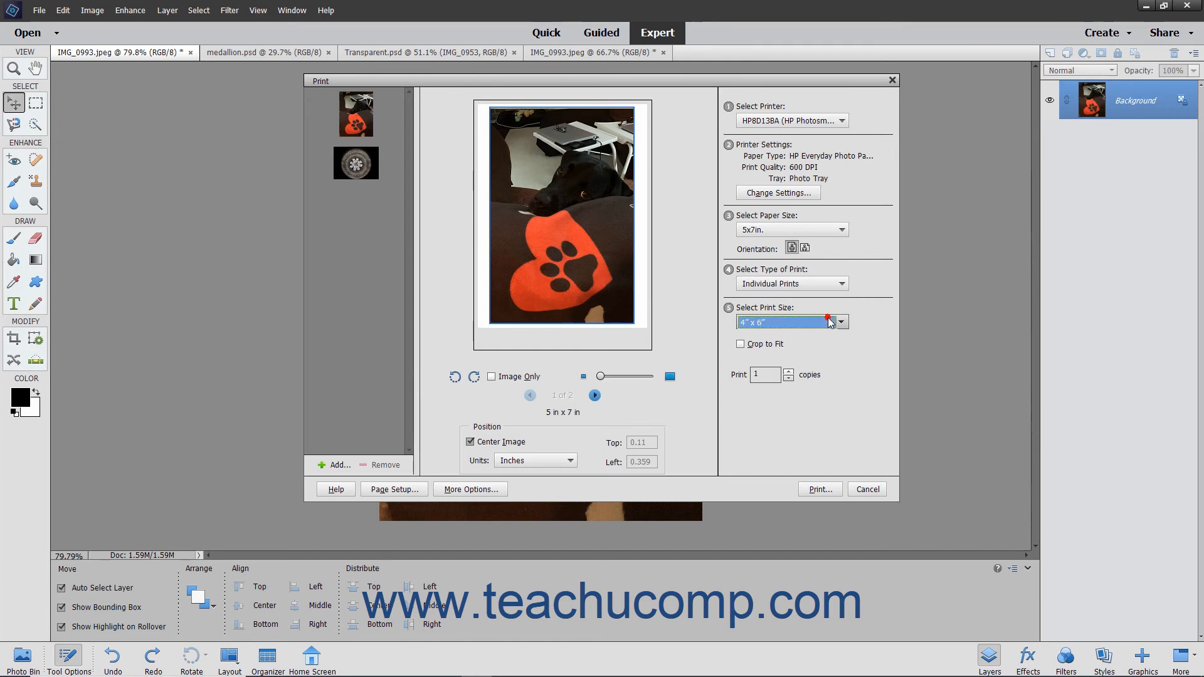
{"action": "left_click", "coordinate": [841, 323]}
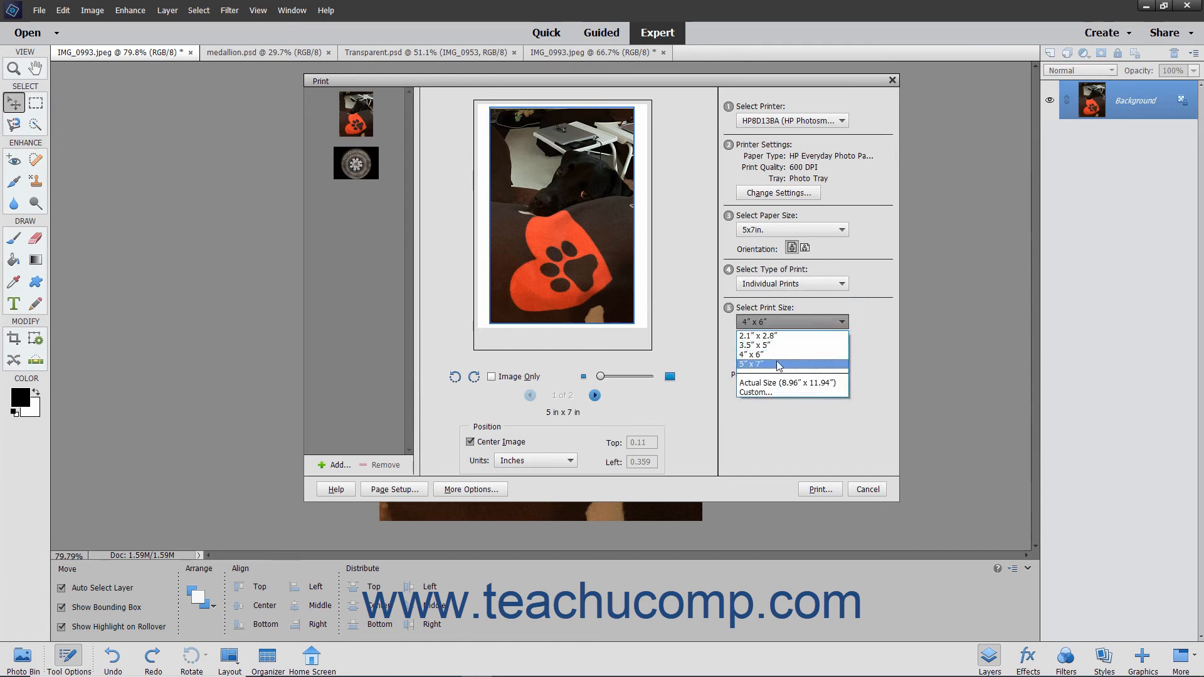
{"action": "left_click", "coordinate": [753, 364]}
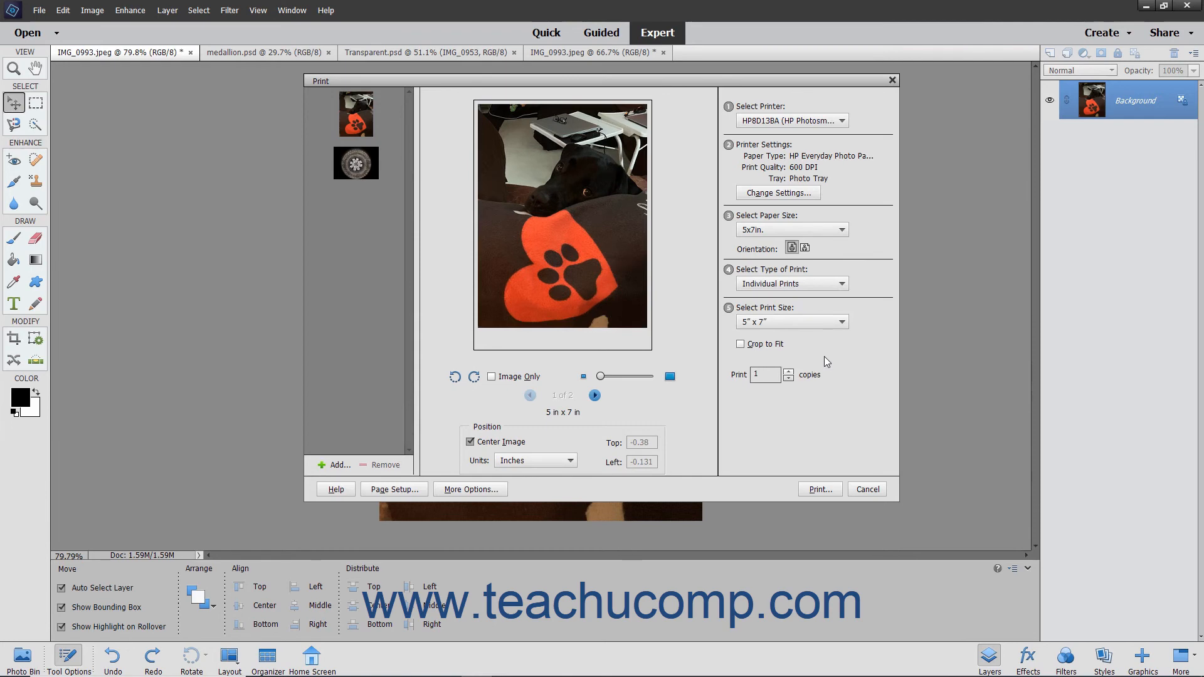
Step: Enable Crop to Fit and nudge the copies up then back to 1
{"action": "left_click", "coordinate": [741, 343]}
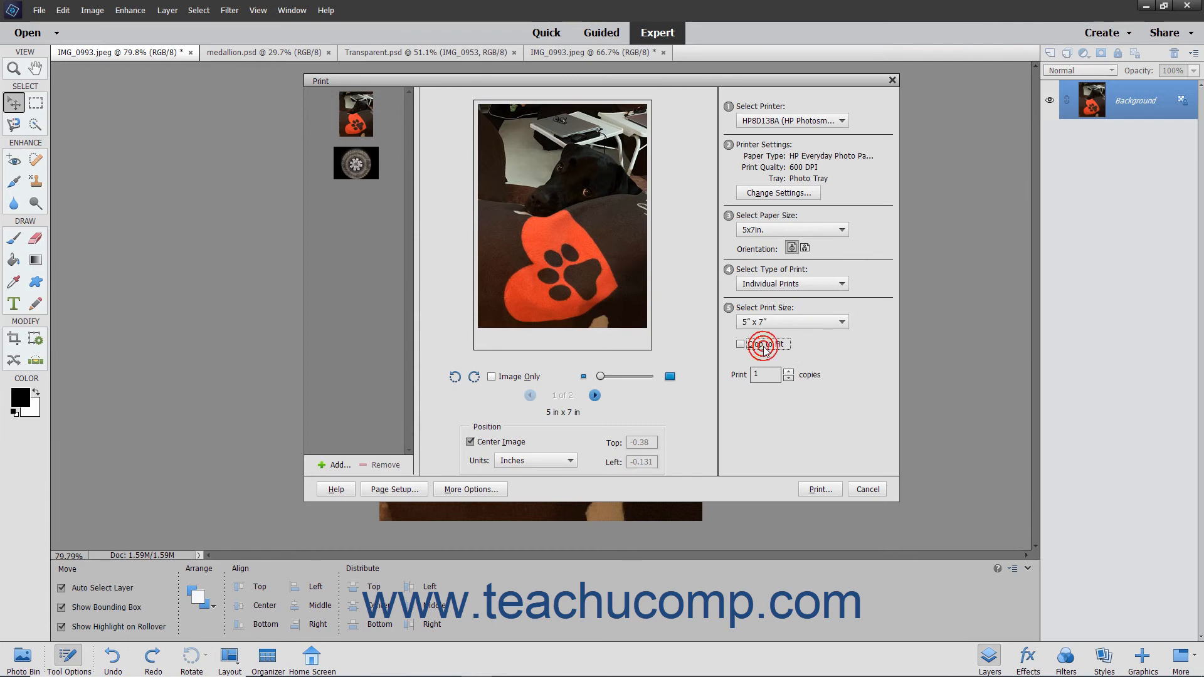
{"action": "left_click", "coordinate": [740, 344]}
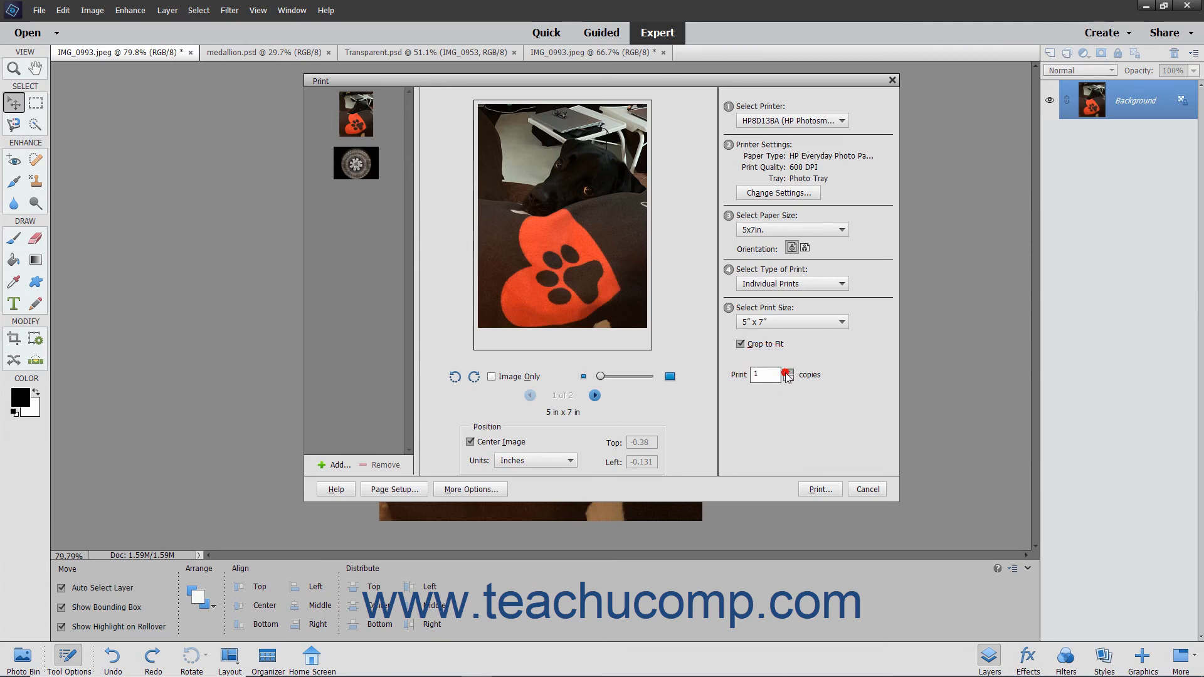
{"action": "left_click", "coordinate": [786, 372]}
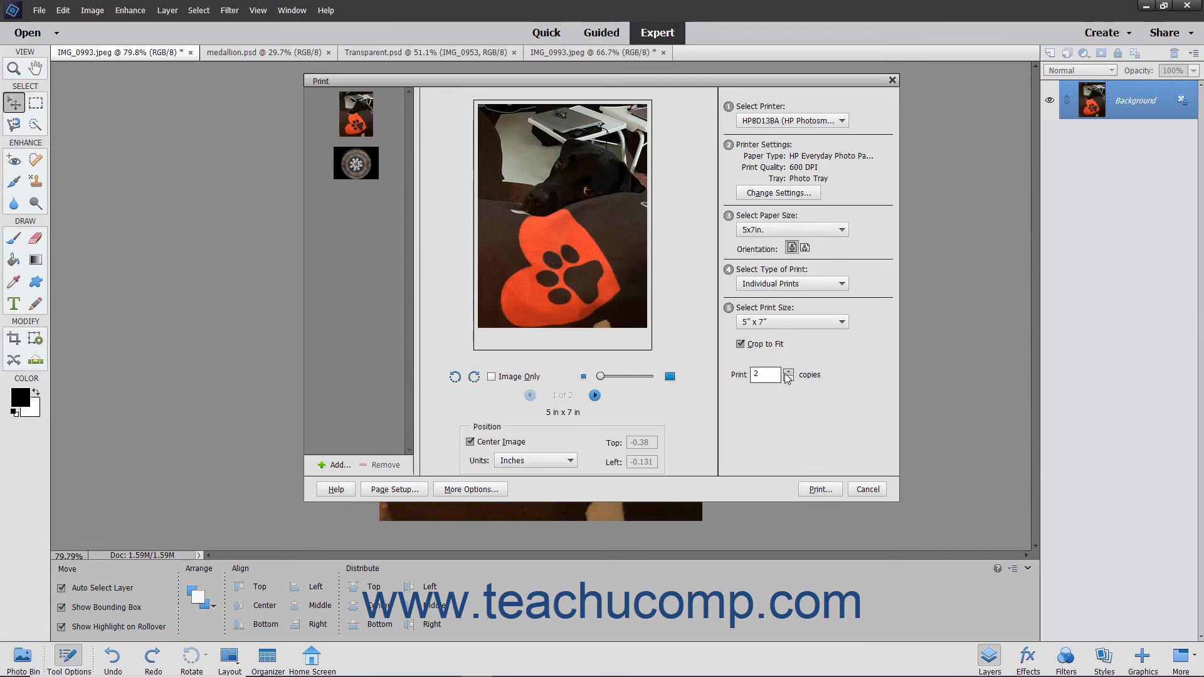
{"action": "left_click", "coordinate": [789, 379]}
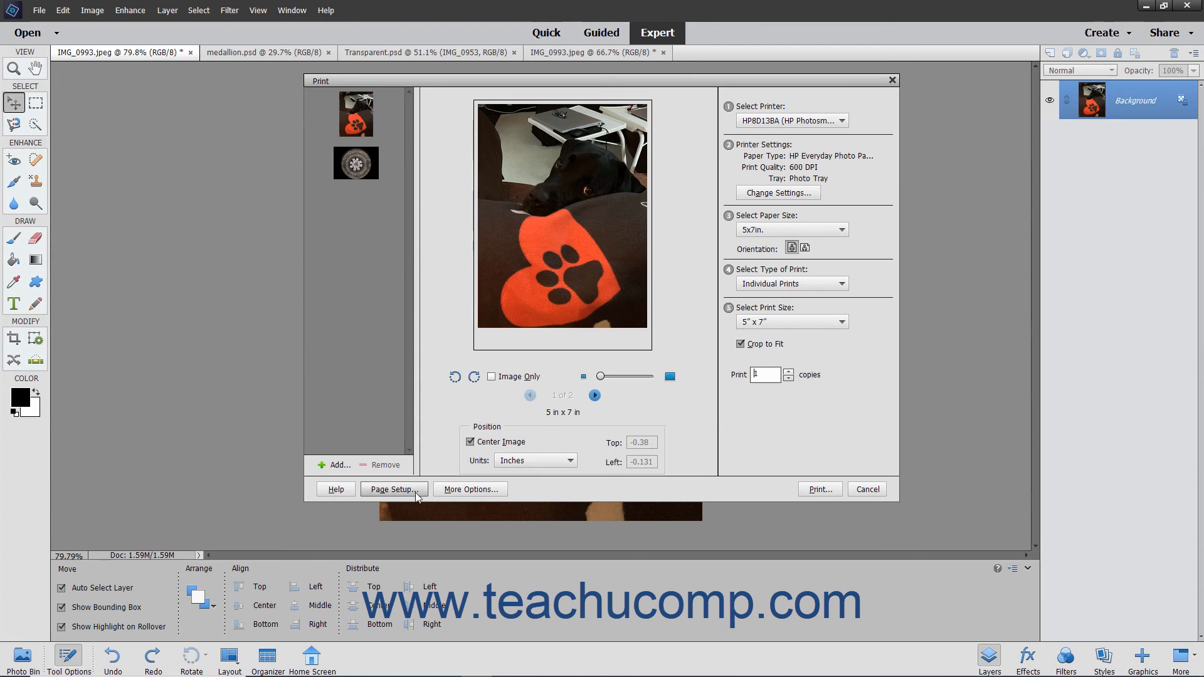
{"action": "left_click", "coordinate": [393, 489]}
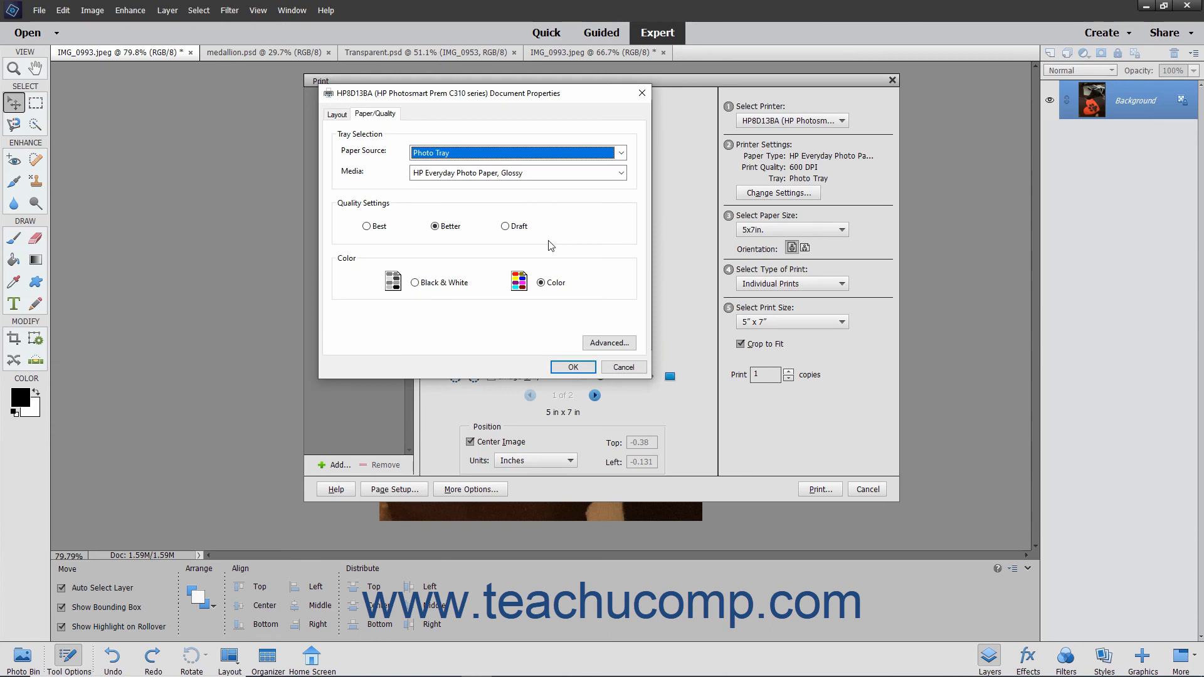
{"action": "left_click", "coordinate": [336, 114]}
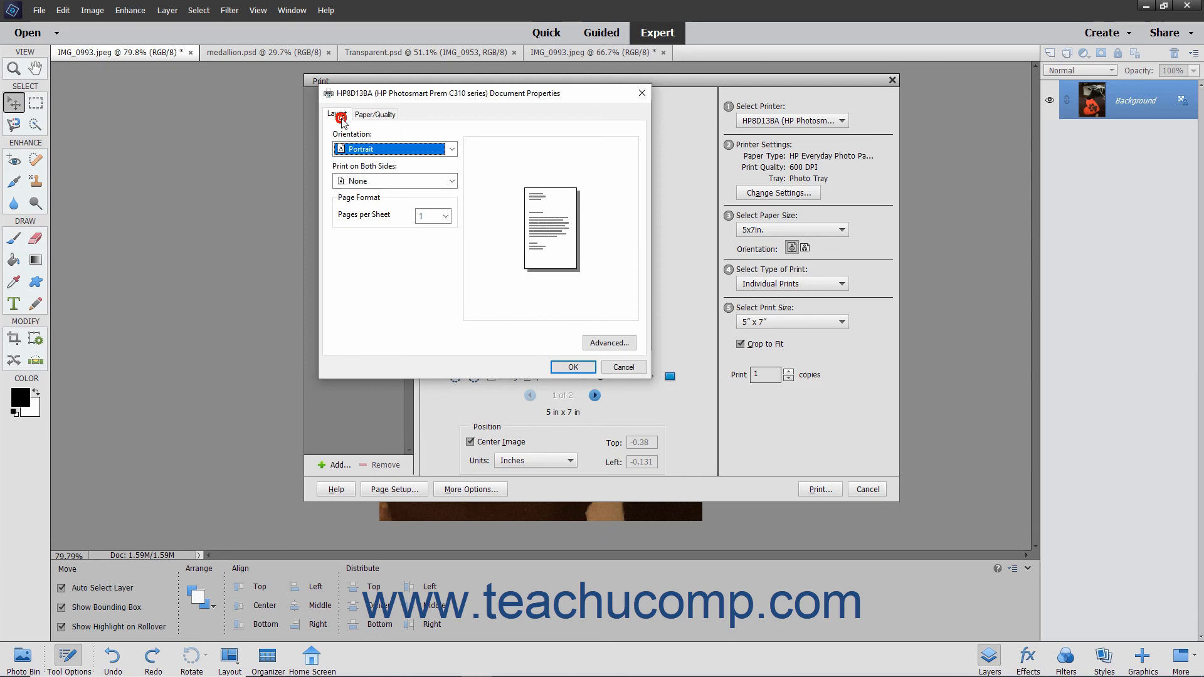
{"action": "left_click", "coordinate": [375, 114]}
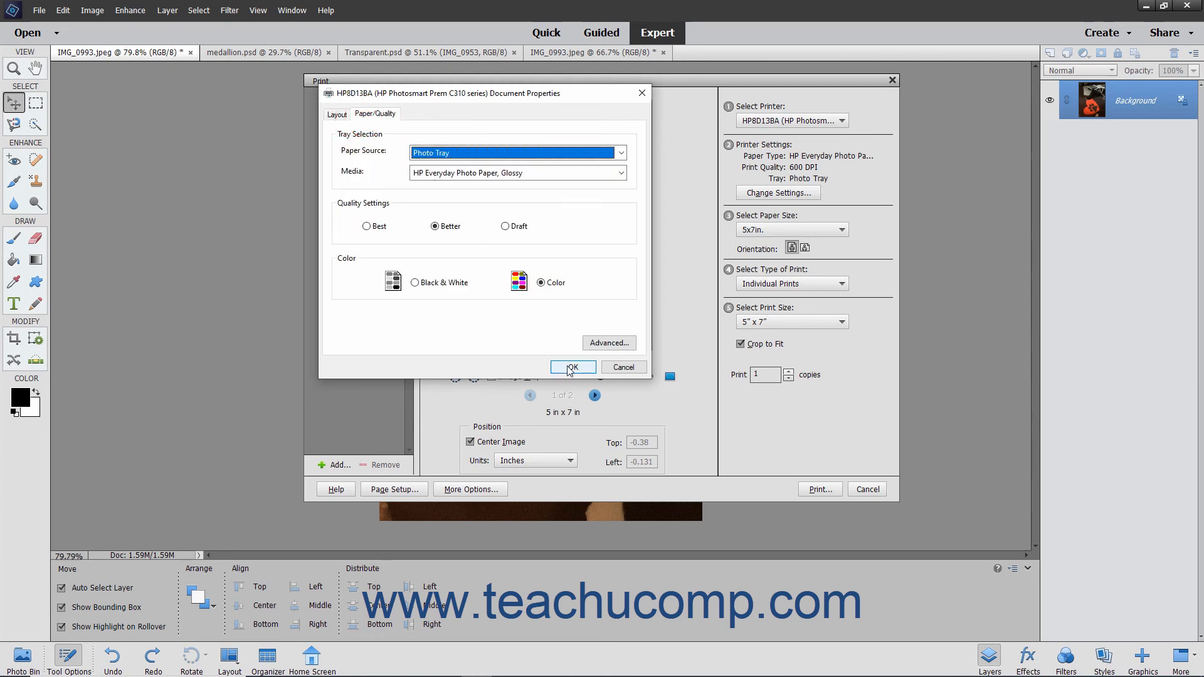
{"action": "left_click", "coordinate": [573, 368]}
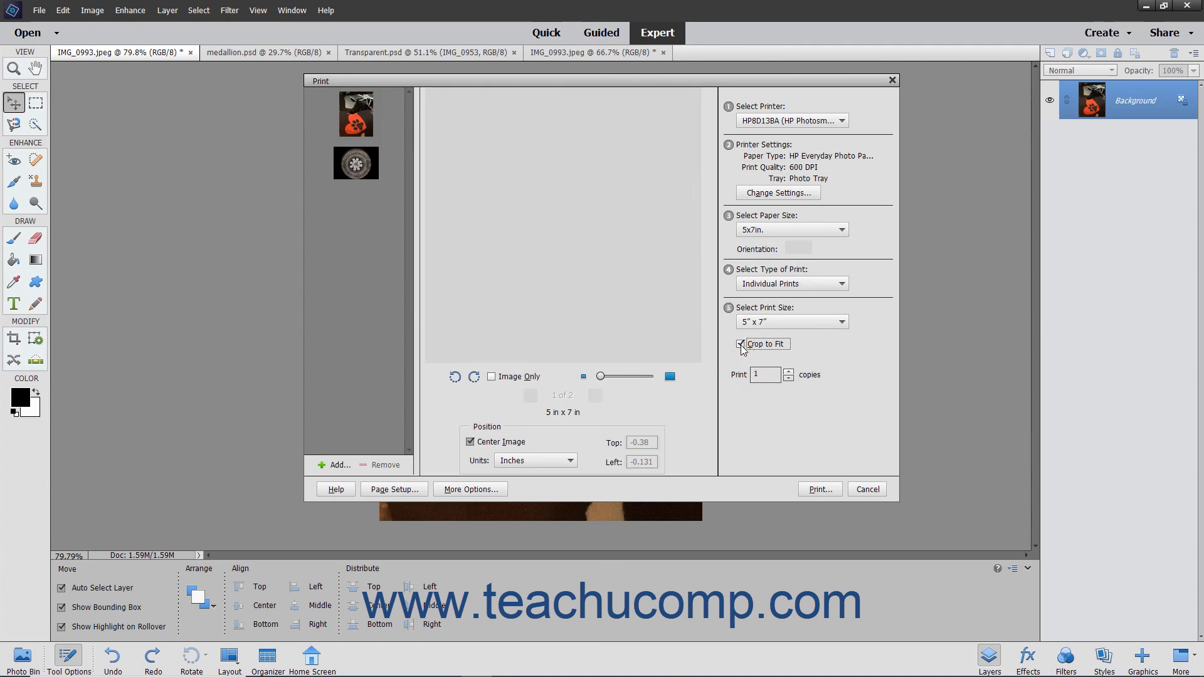
Step: Turn Crop to Fit off and print, continuing past the low-resolution warning
{"action": "left_click", "coordinate": [742, 344]}
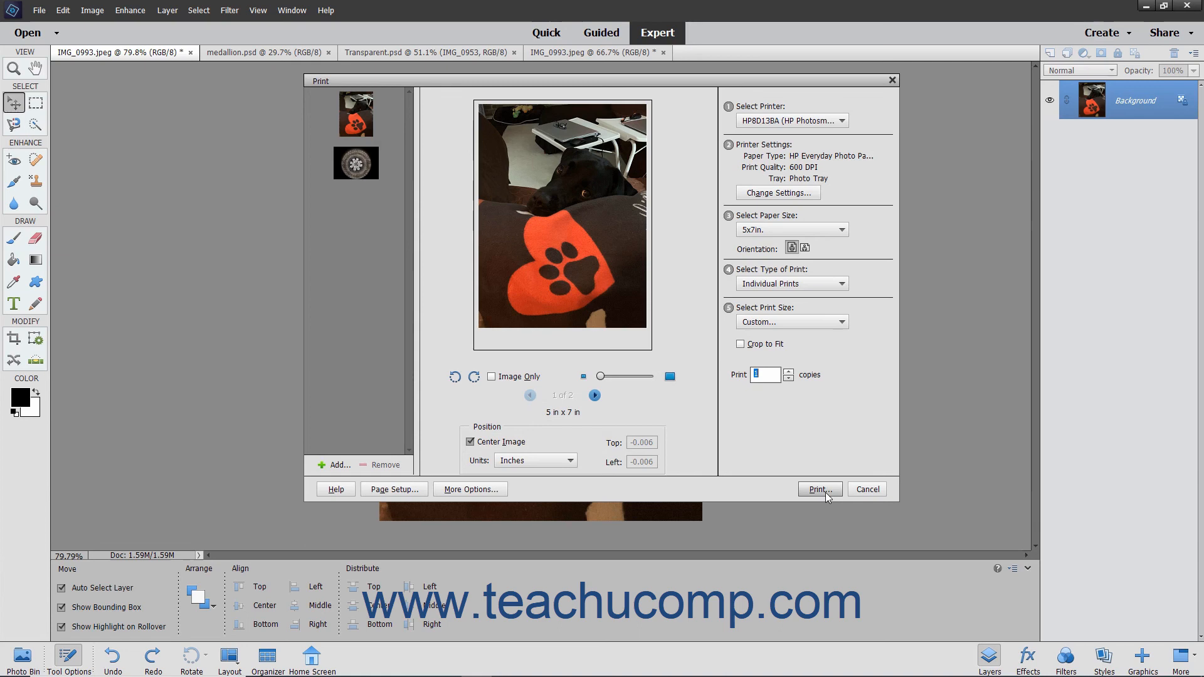
{"action": "left_click", "coordinate": [818, 489]}
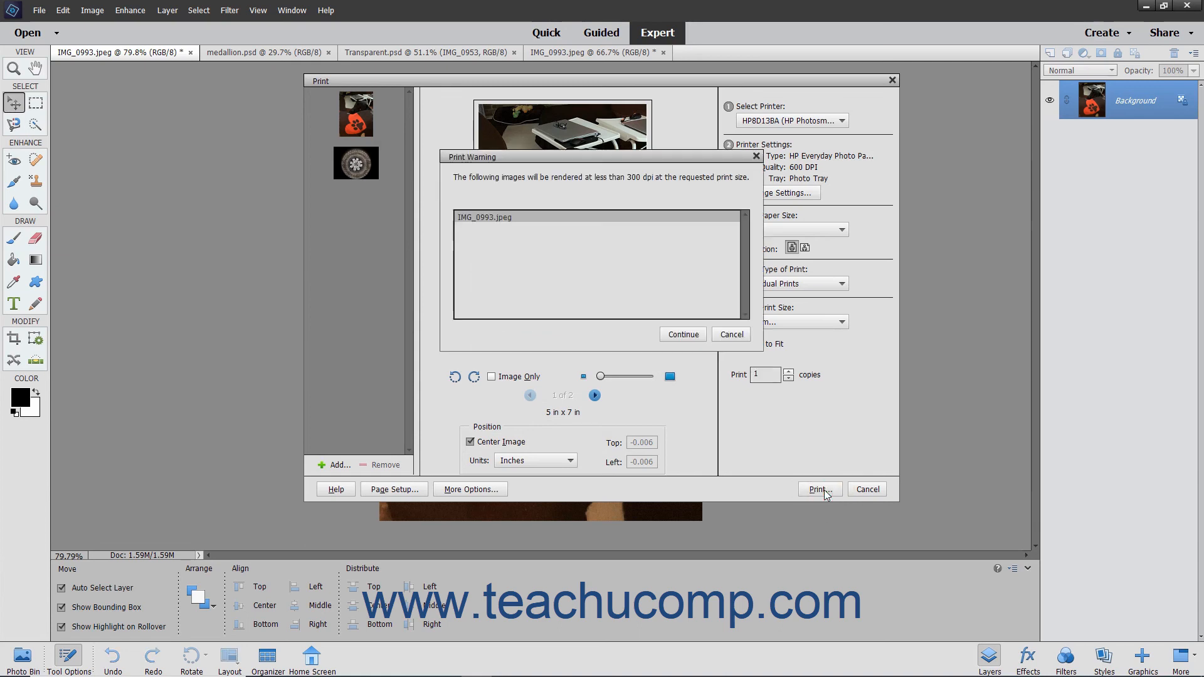
{"action": "left_click", "coordinate": [680, 334]}
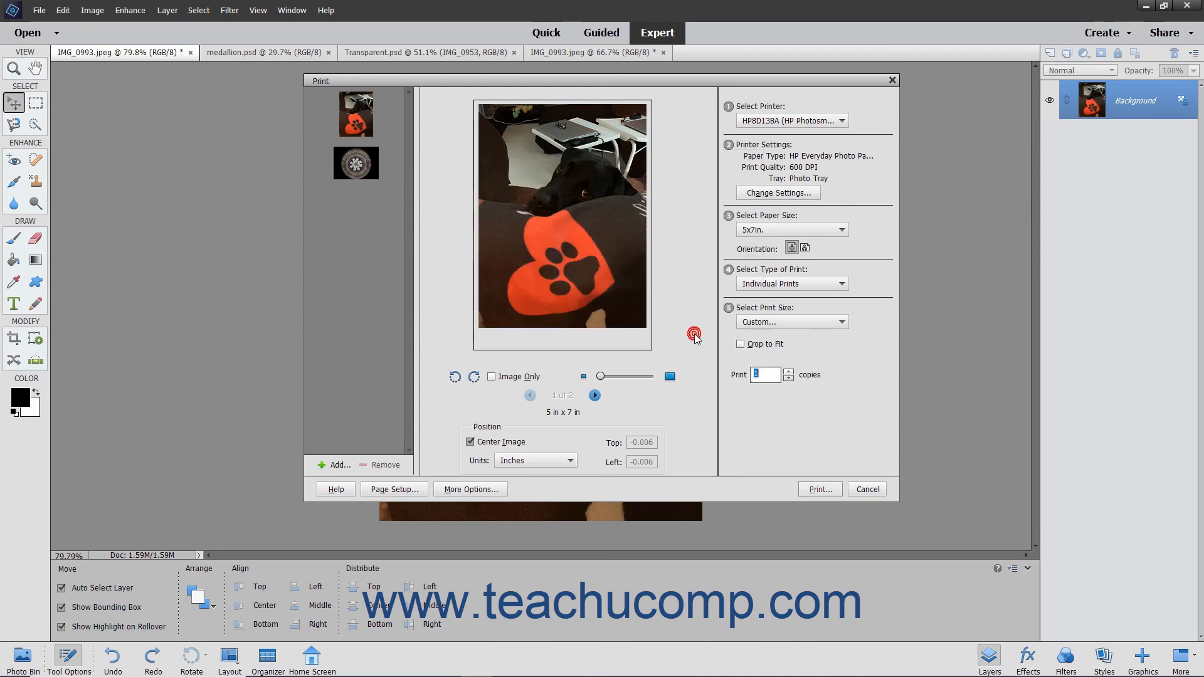